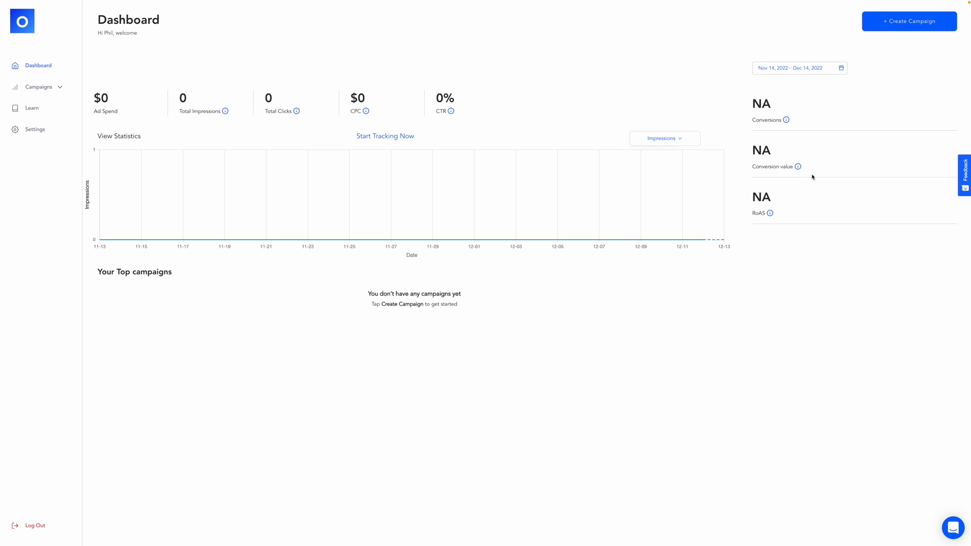
Start a new ad campaign from the dashboard, landing on the audience setup step.
left_click(908, 20)
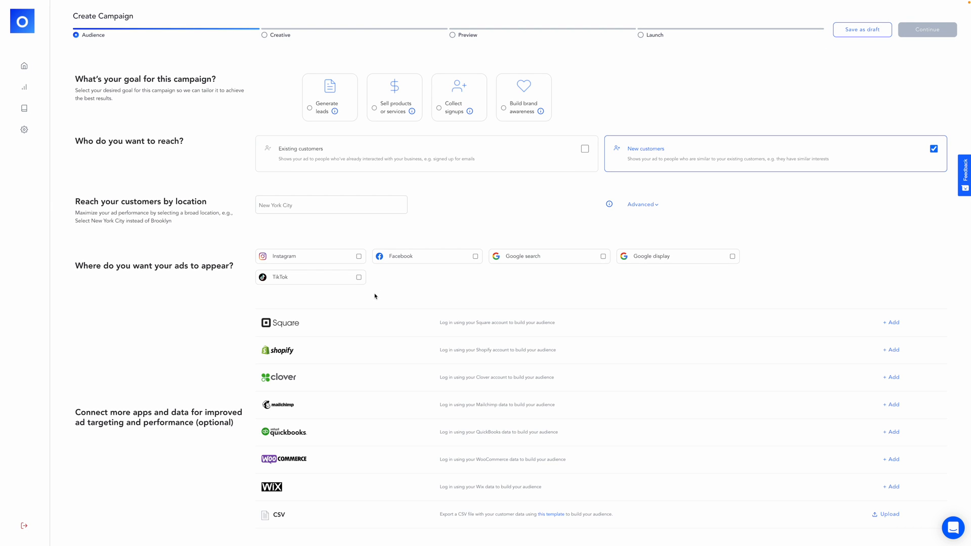
mouse_move(574, 318)
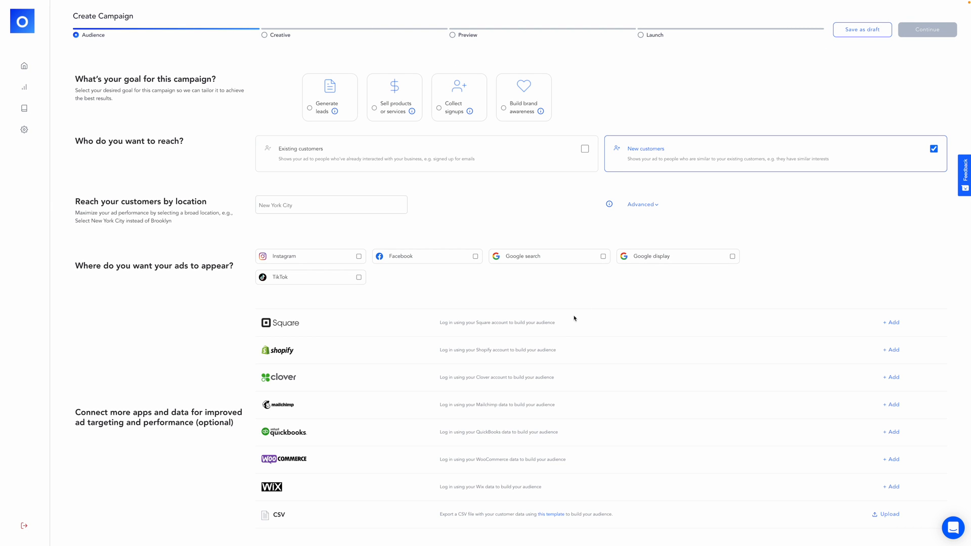
mouse_move(321, 120)
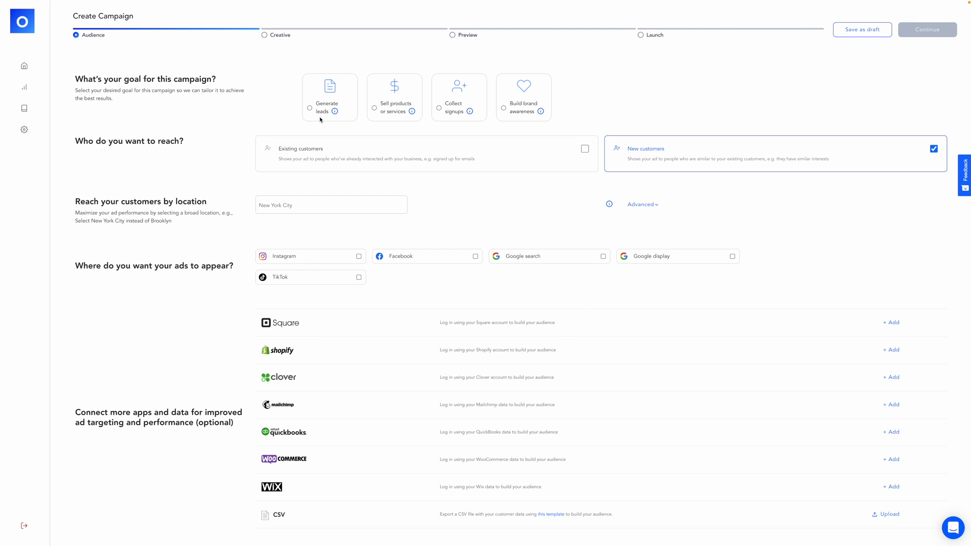
mouse_move(315, 117)
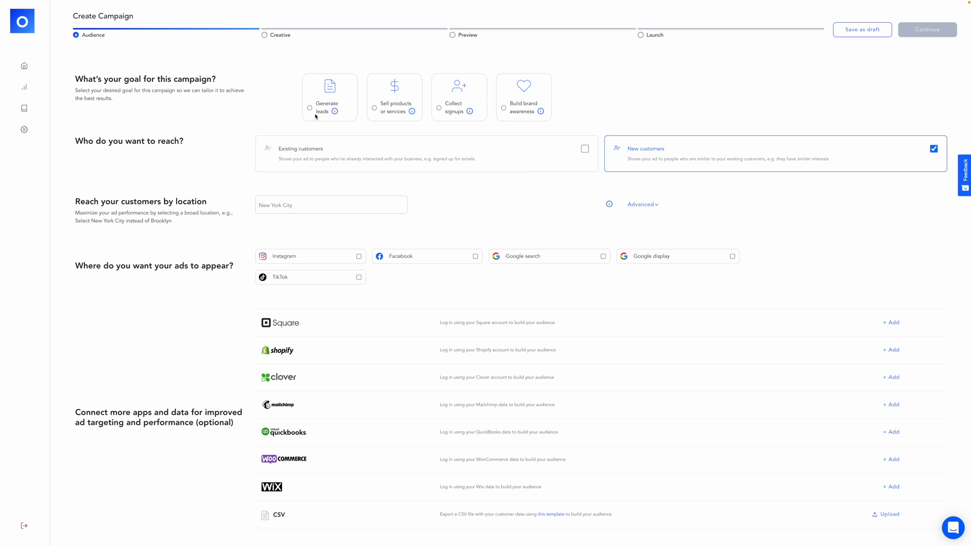
Try the lead, sales, signup and brand-awareness goals, settling on 'Sell products or services'.
left_click(309, 108)
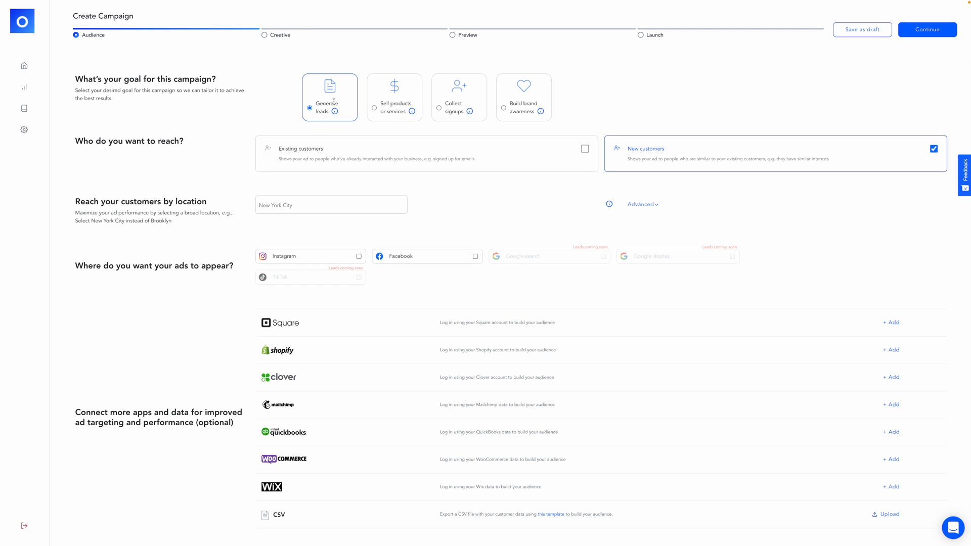
left_click(395, 97)
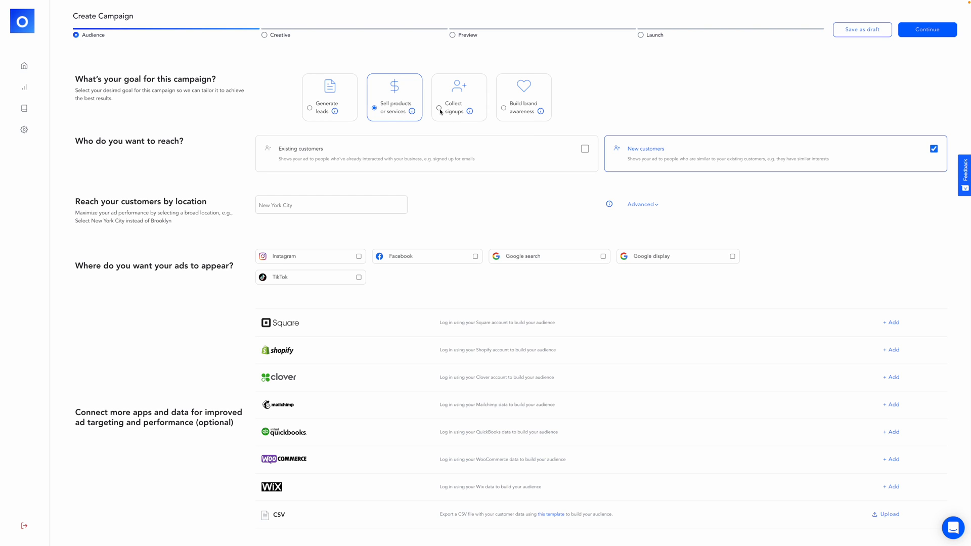
left_click(439, 108)
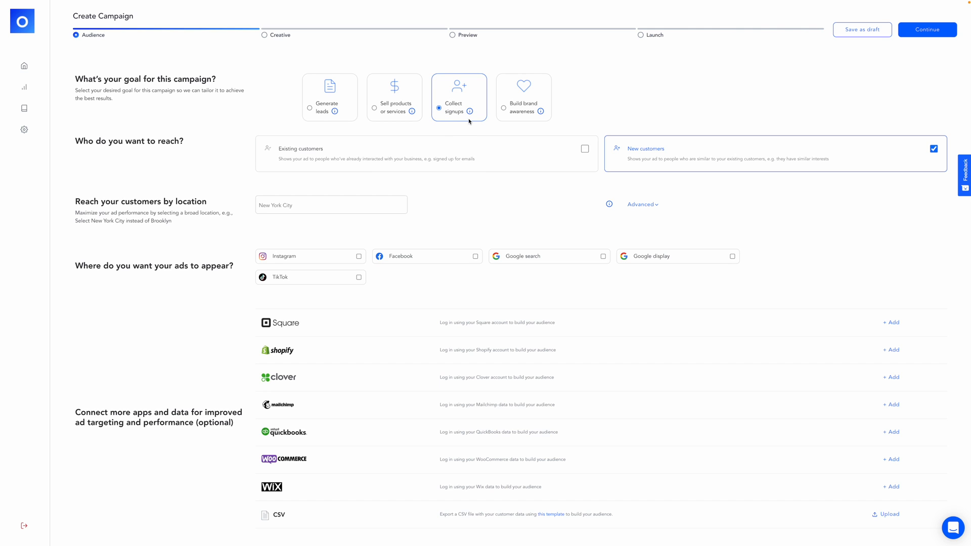
mouse_move(469, 118)
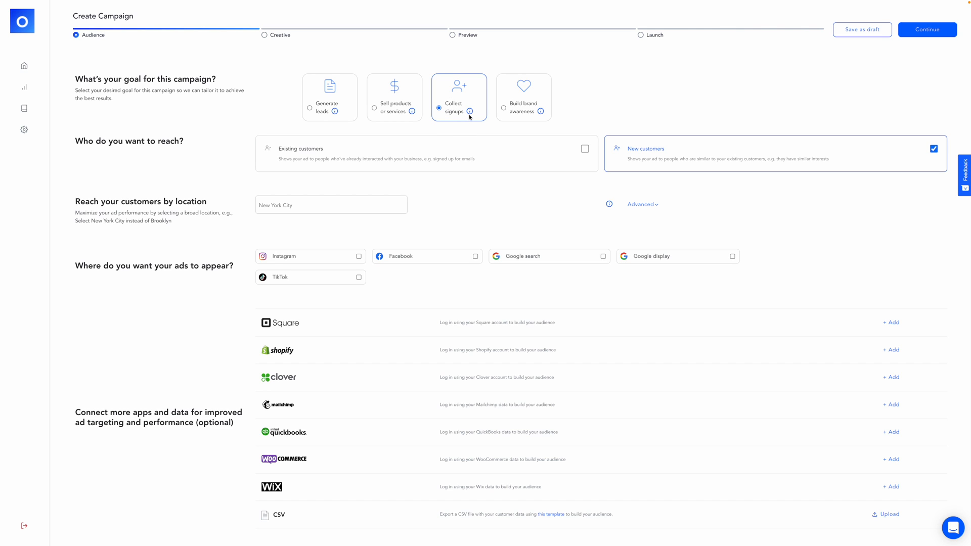
left_click(523, 97)
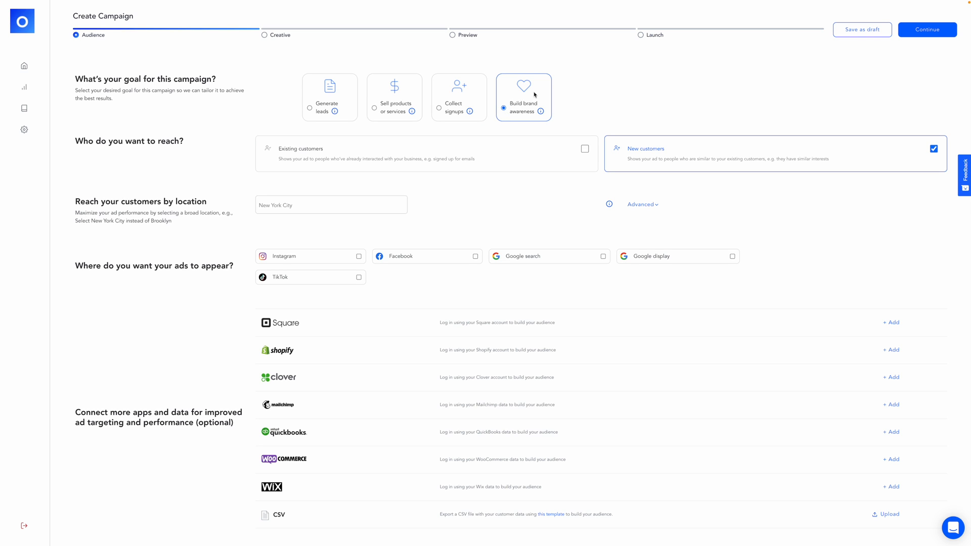
mouse_move(515, 122)
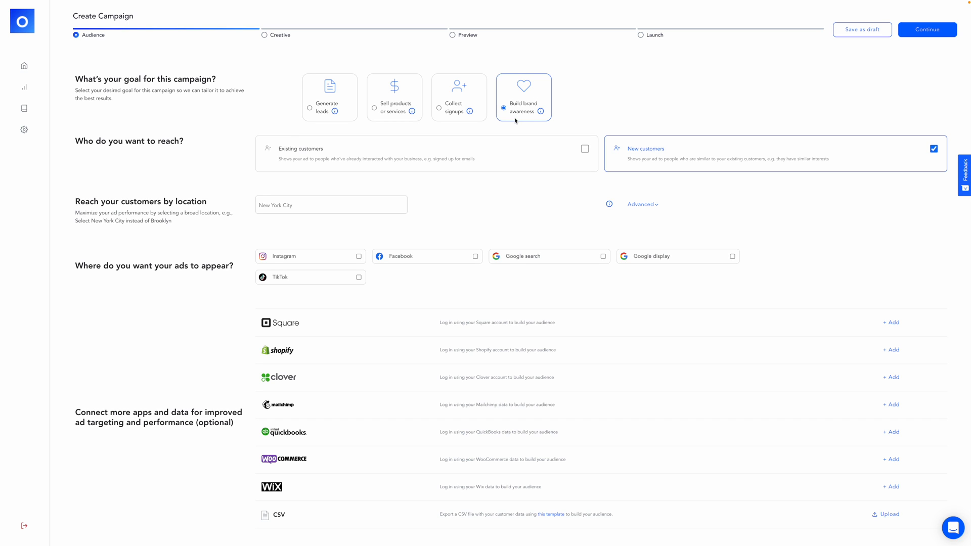
mouse_move(380, 119)
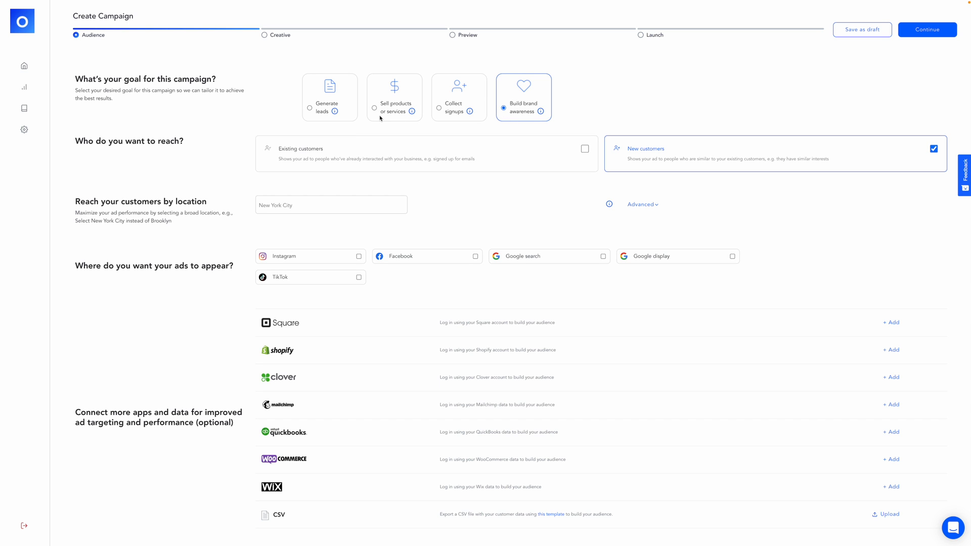
mouse_move(374, 109)
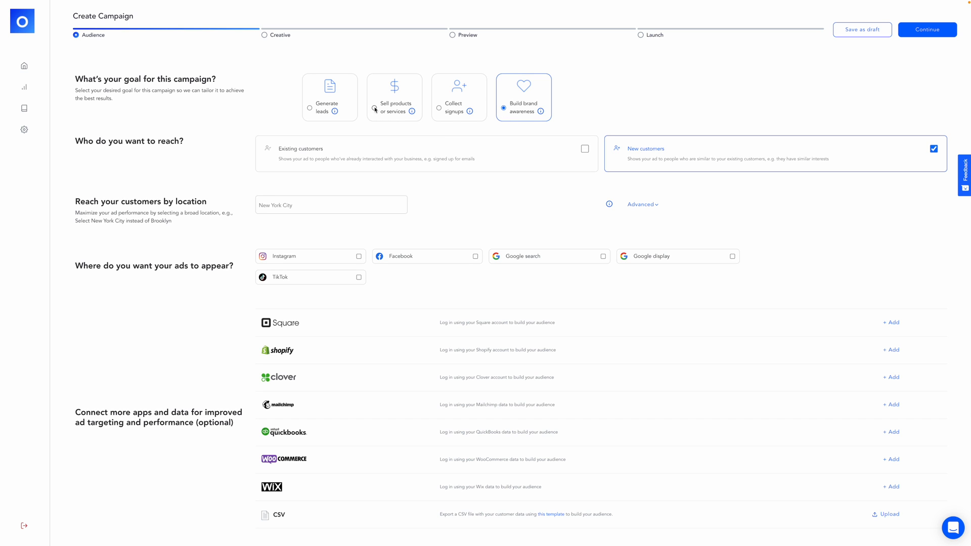
left_click(394, 97)
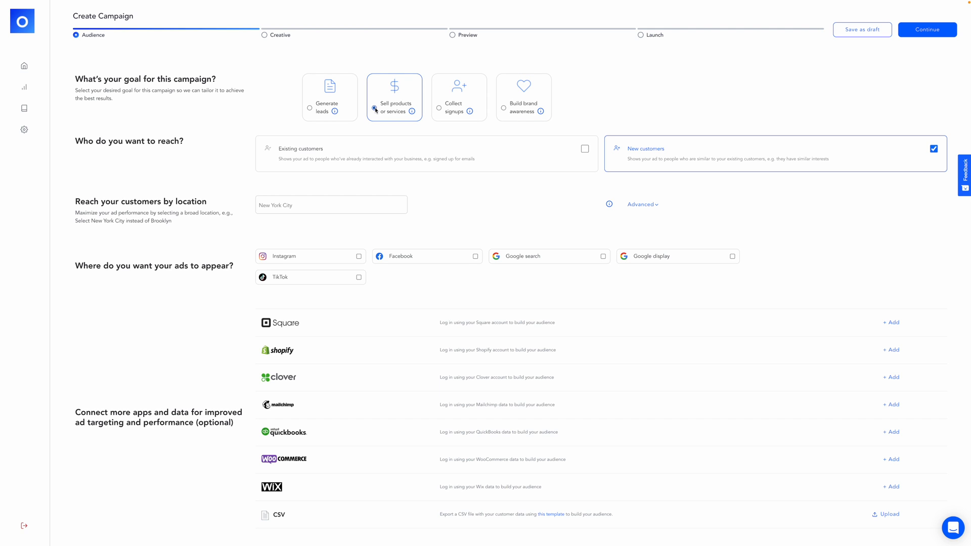
left_click(374, 108)
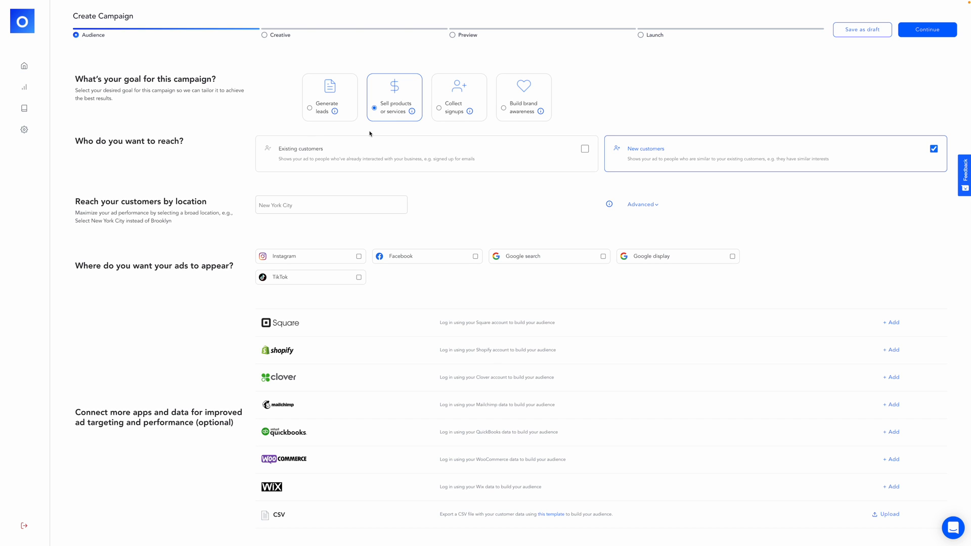
mouse_move(402, 60)
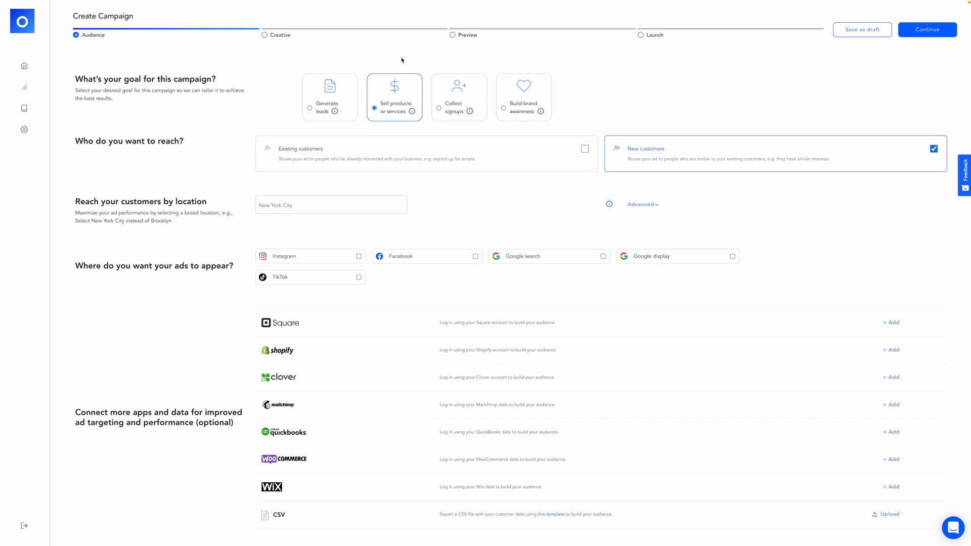
mouse_move(425, 128)
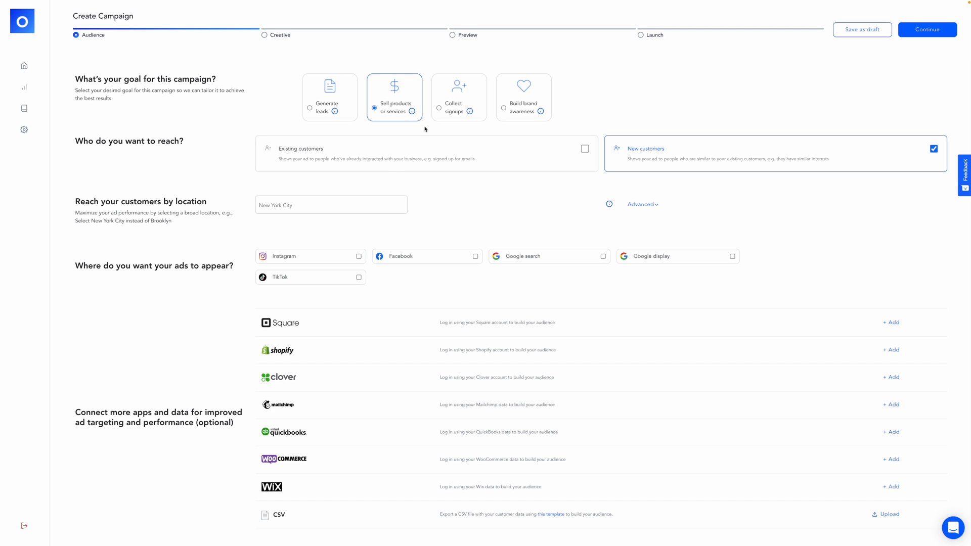
mouse_move(261, 181)
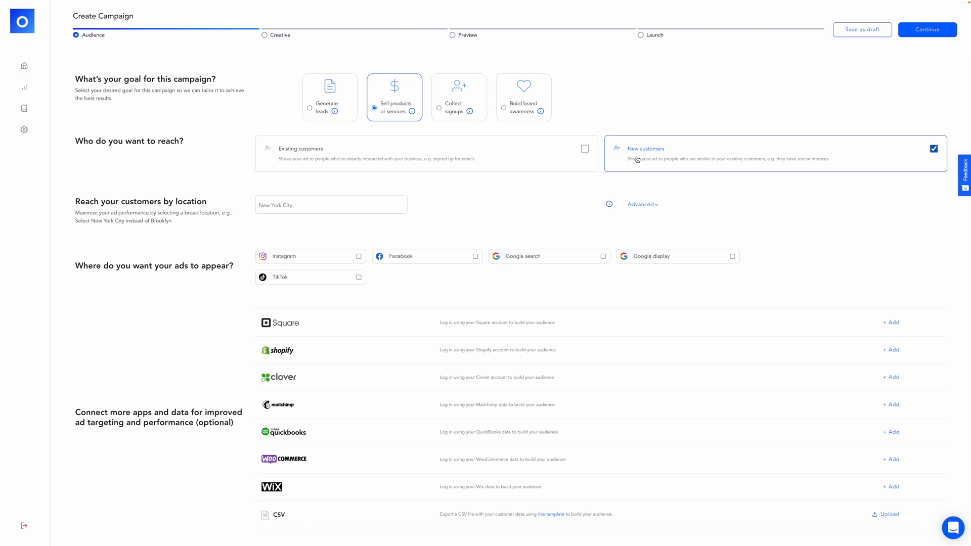
left_click(584, 149)
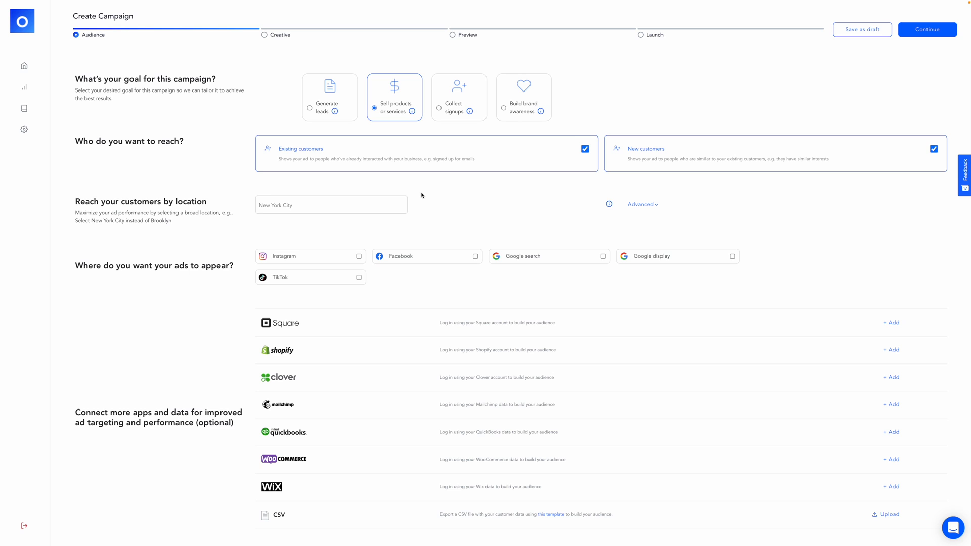
mouse_move(431, 192)
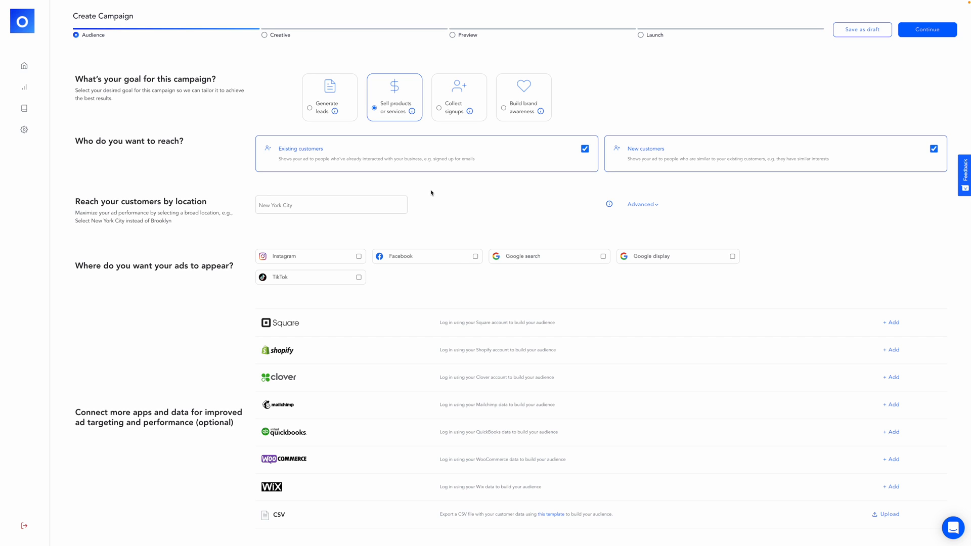
mouse_move(592, 148)
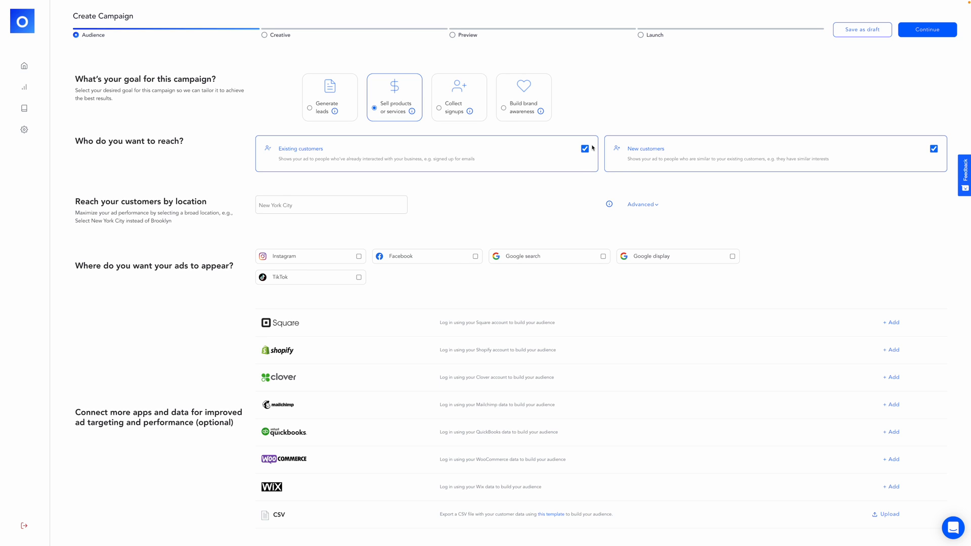
left_click(584, 149)
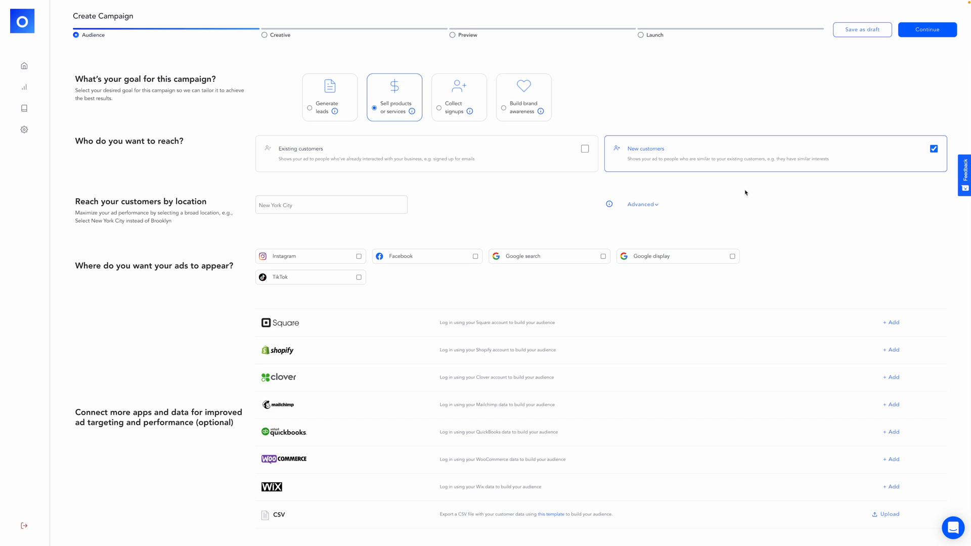
mouse_move(704, 167)
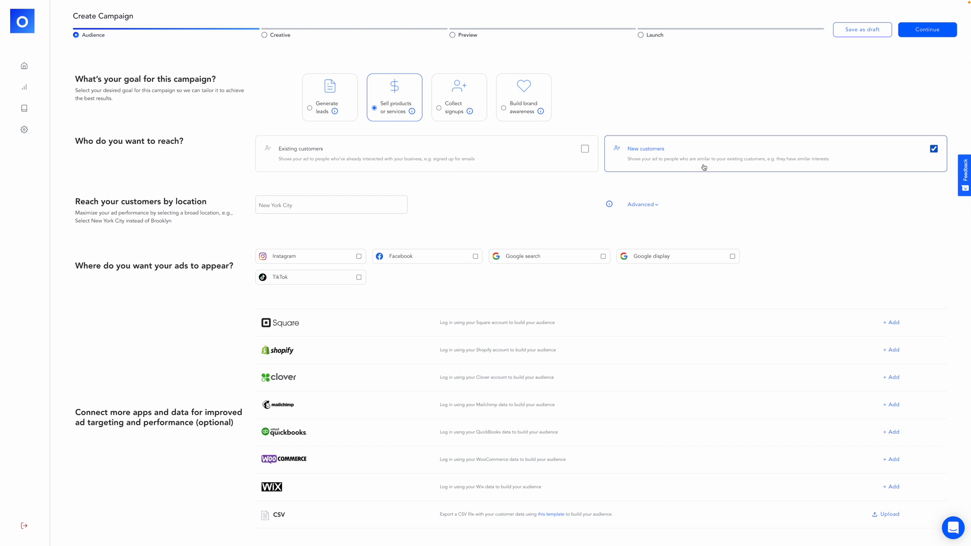
mouse_move(737, 202)
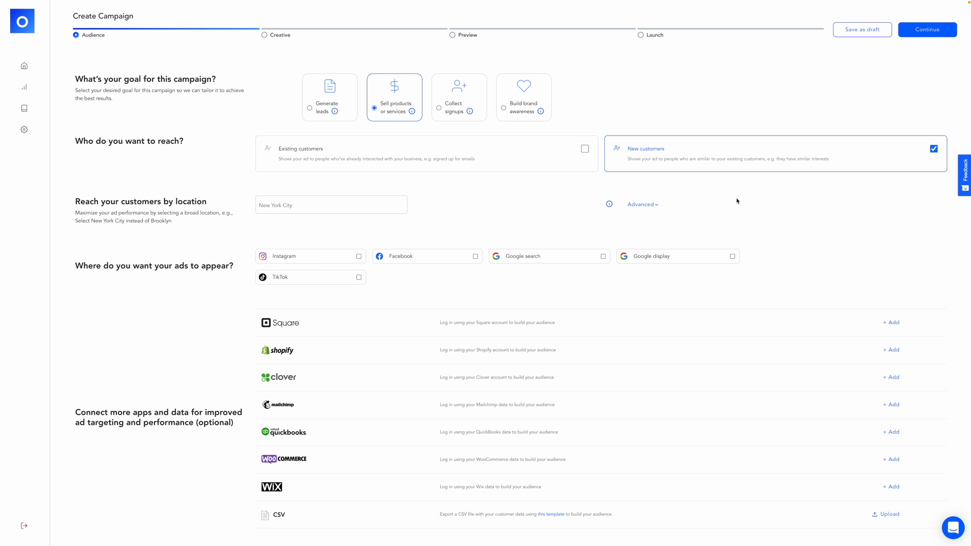
left_click(275, 205)
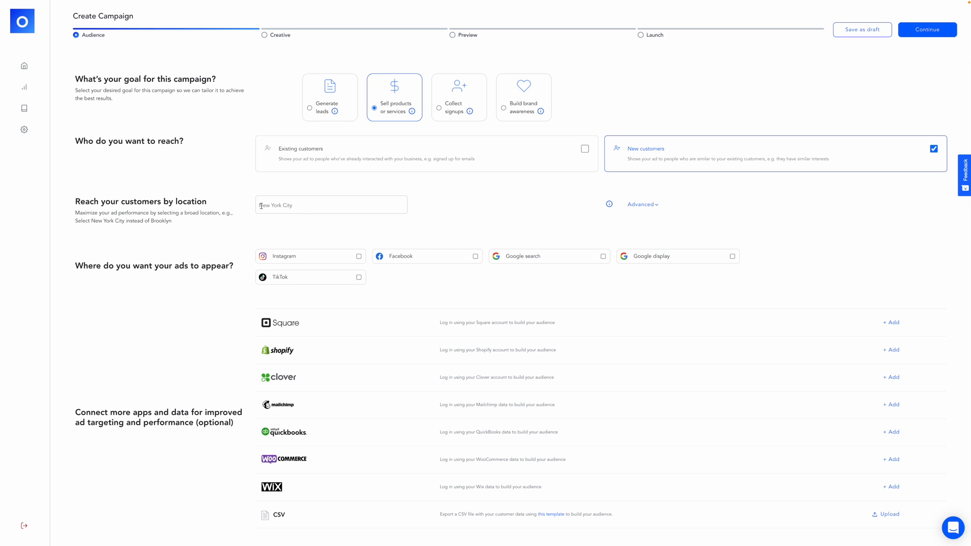
mouse_move(277, 225)
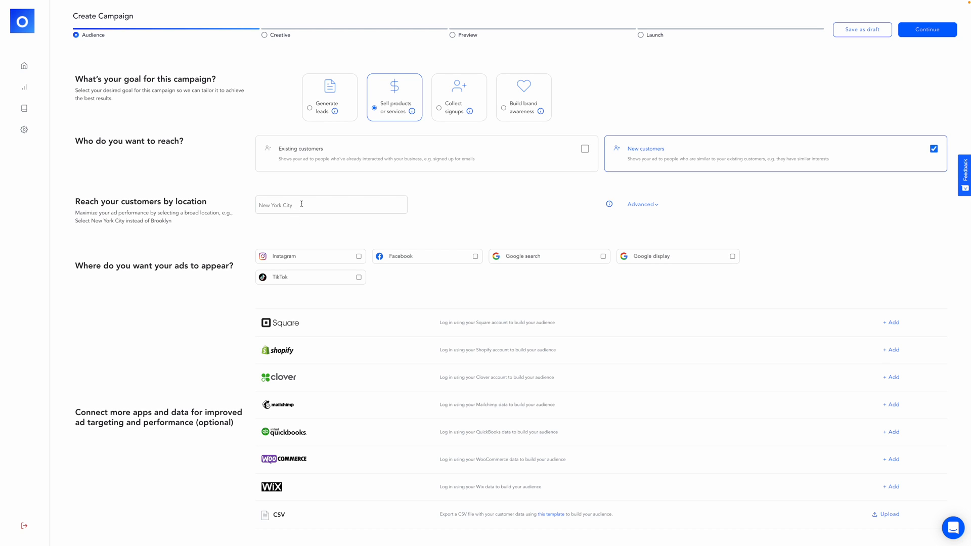
Peek at the radius-based location options, then return to the target location field.
left_click(330, 204)
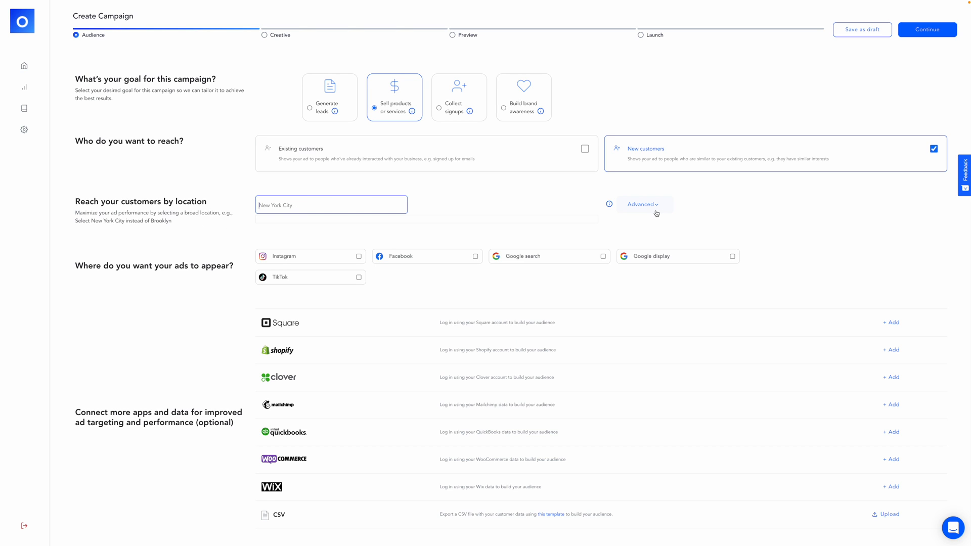
left_click(642, 205)
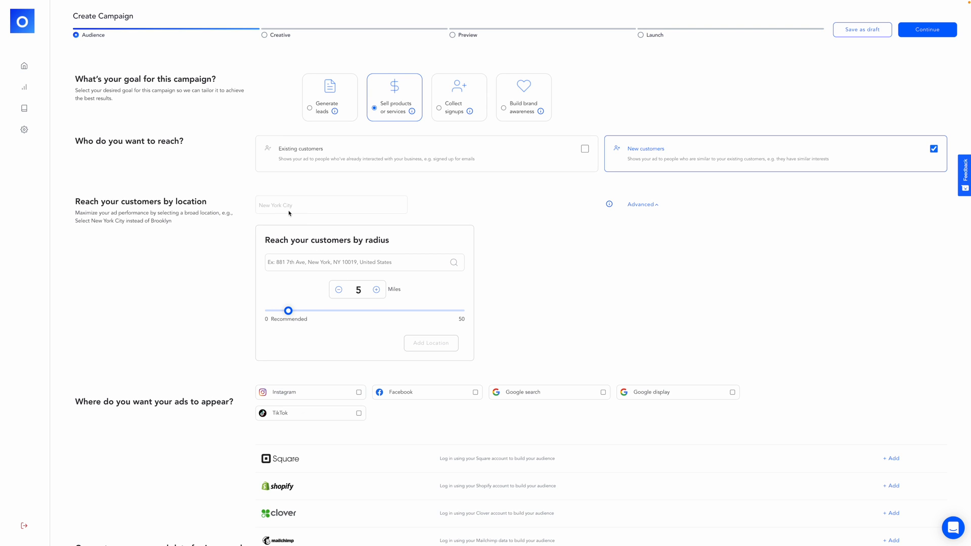
left_click(642, 204)
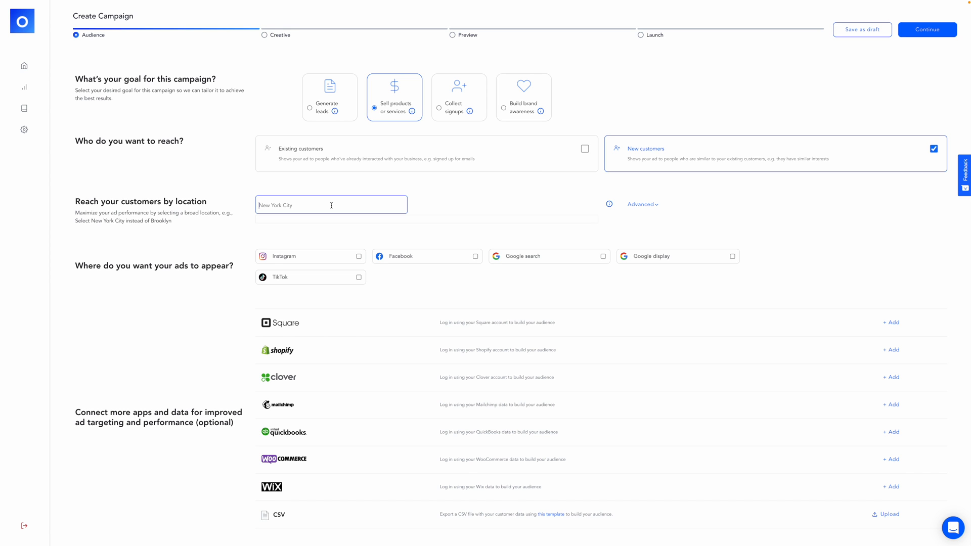
Add Los Angeles, California and New York, New York as locations, then begin entering London.
type("Los")
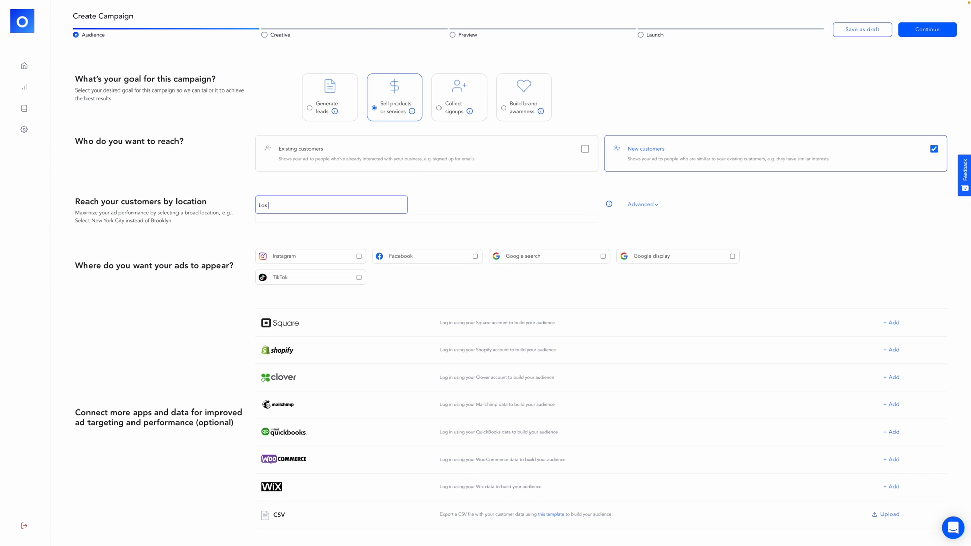
type("Angeles")
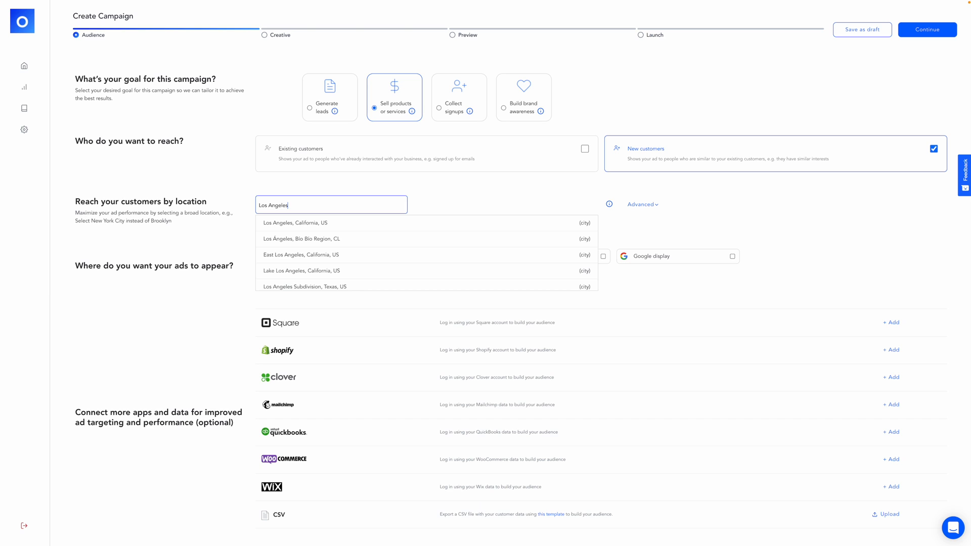
left_click(296, 222)
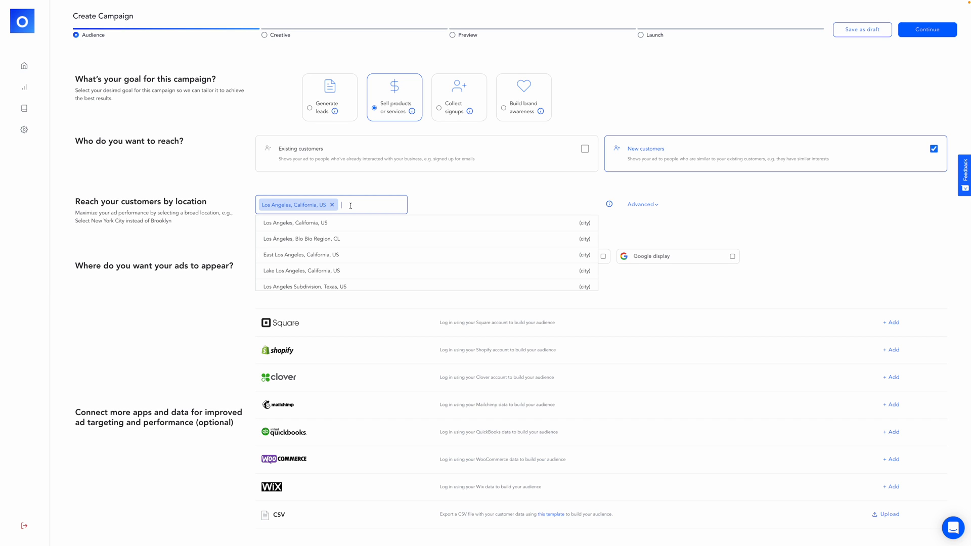
type("New York City")
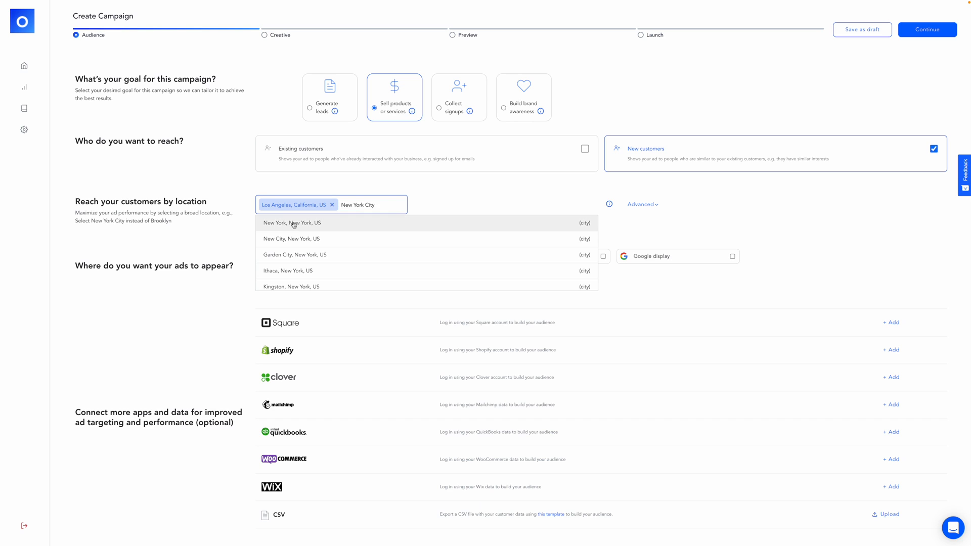
left_click(292, 222)
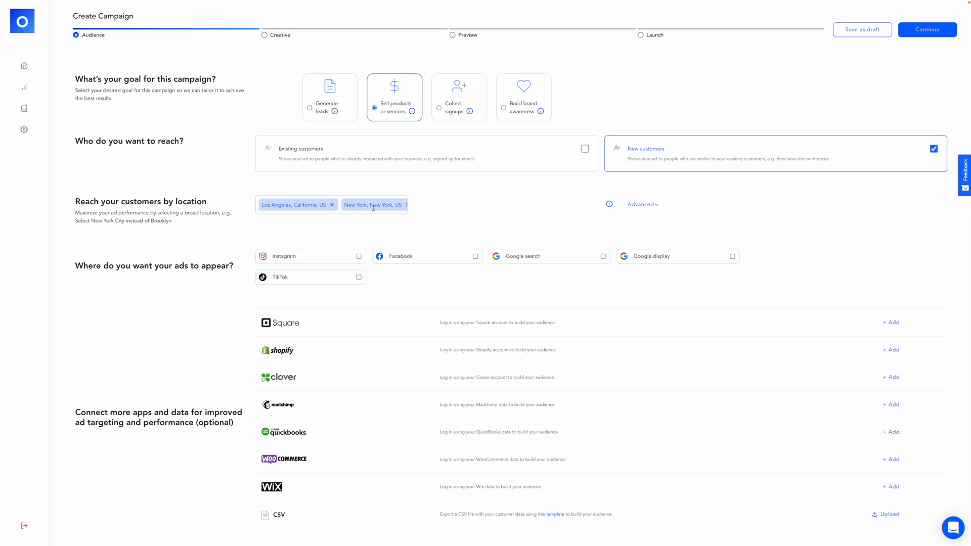
type("Londo")
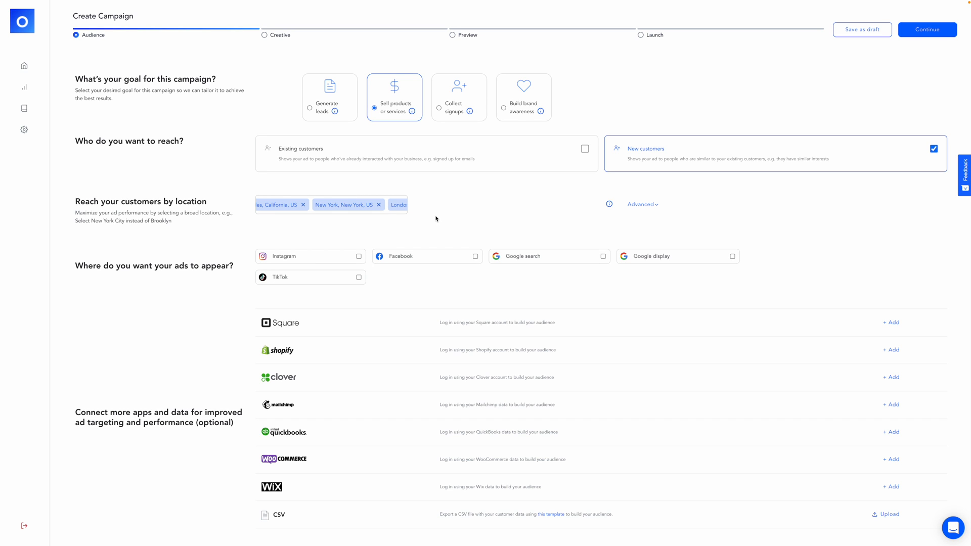
mouse_move(440, 218)
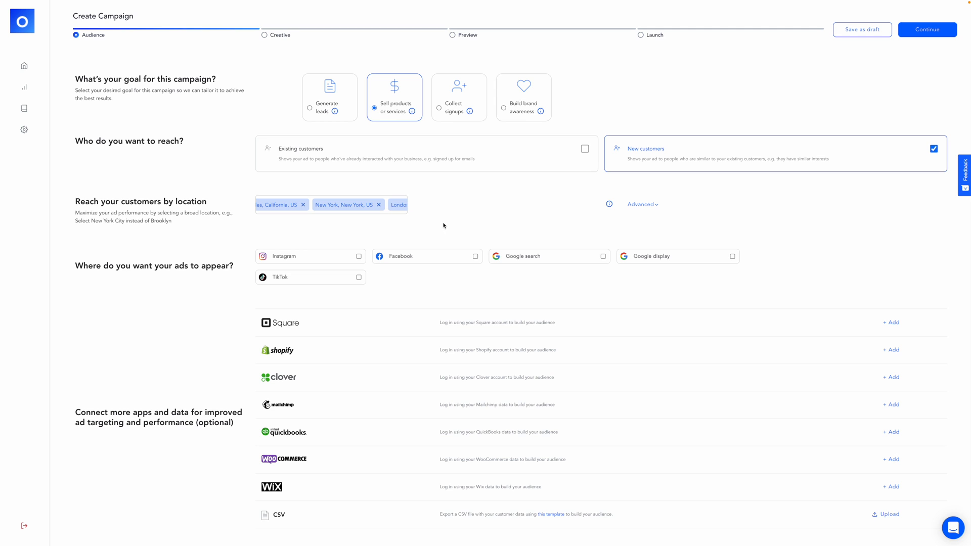
Untick Google display so ads run on Instagram, Facebook and Google search only.
scroll("down", 3)
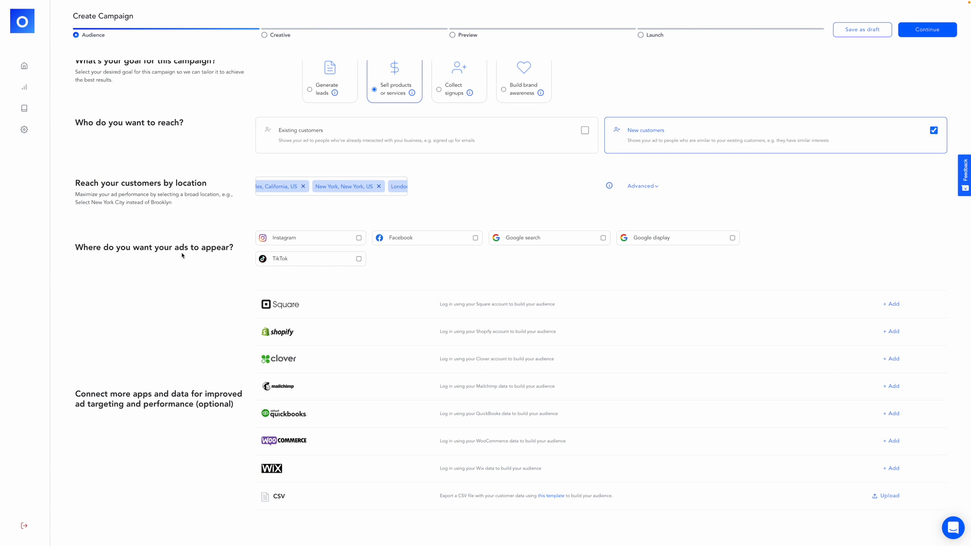
mouse_move(280, 267)
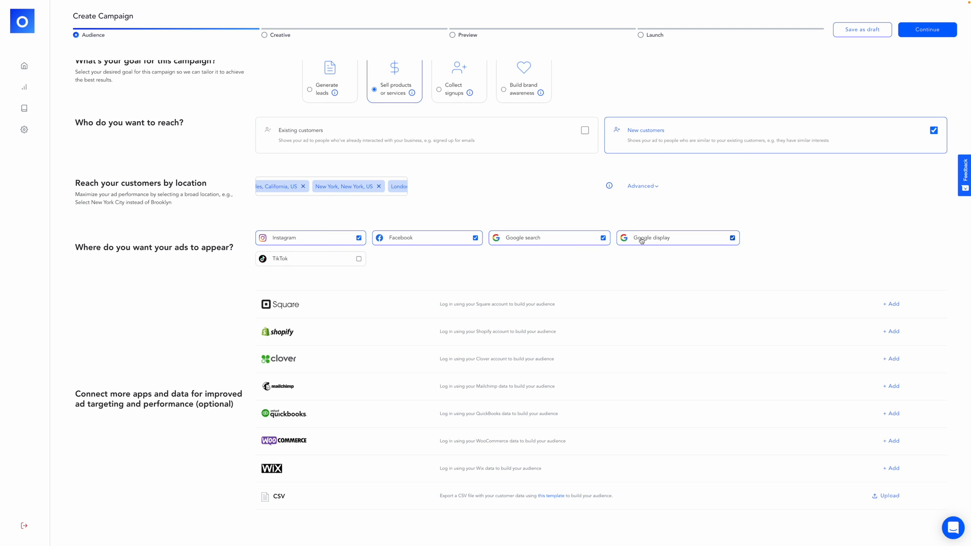
left_click(732, 238)
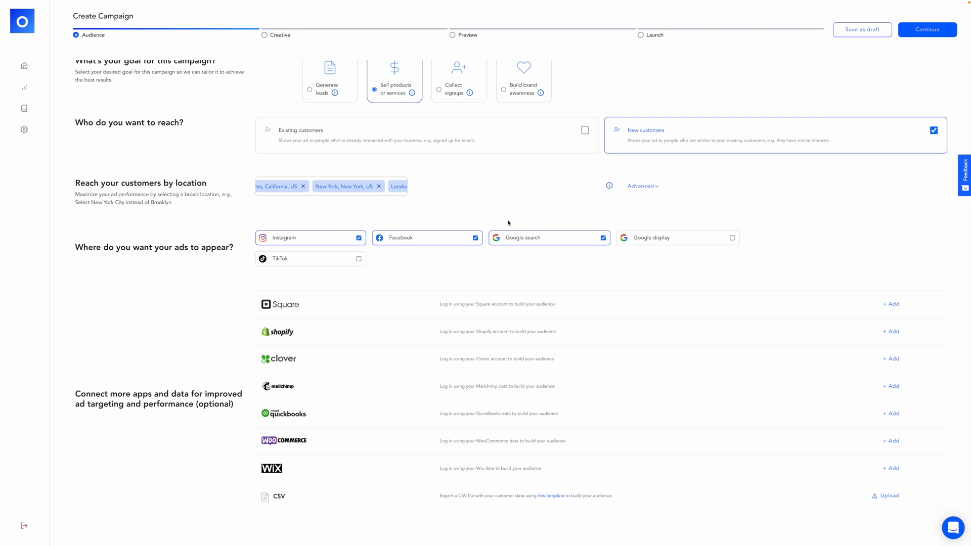
scroll("up", 3)
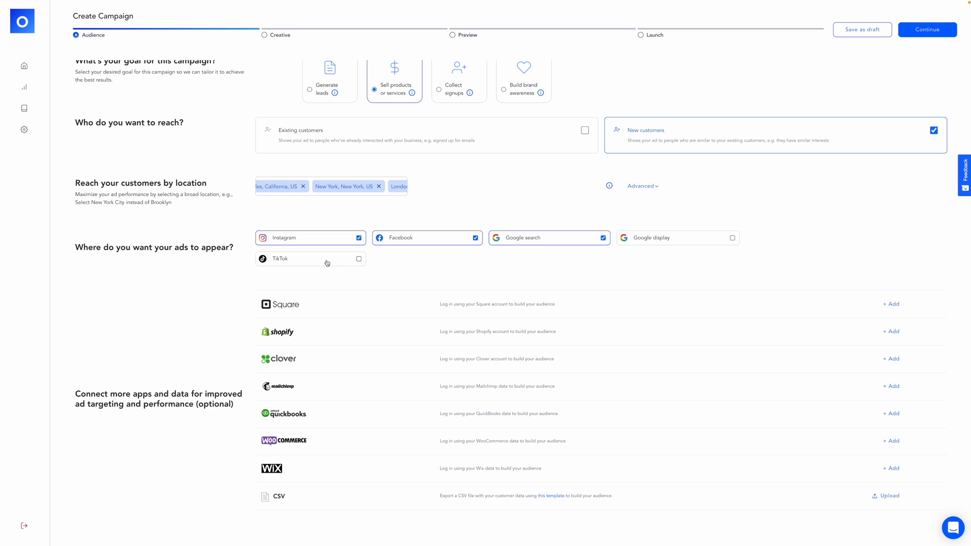
mouse_move(400, 335)
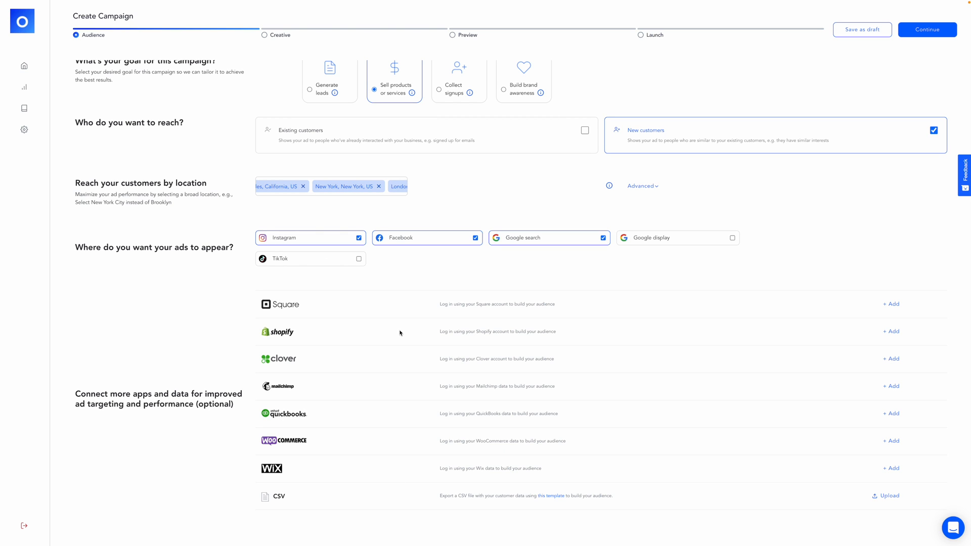
mouse_move(283, 373)
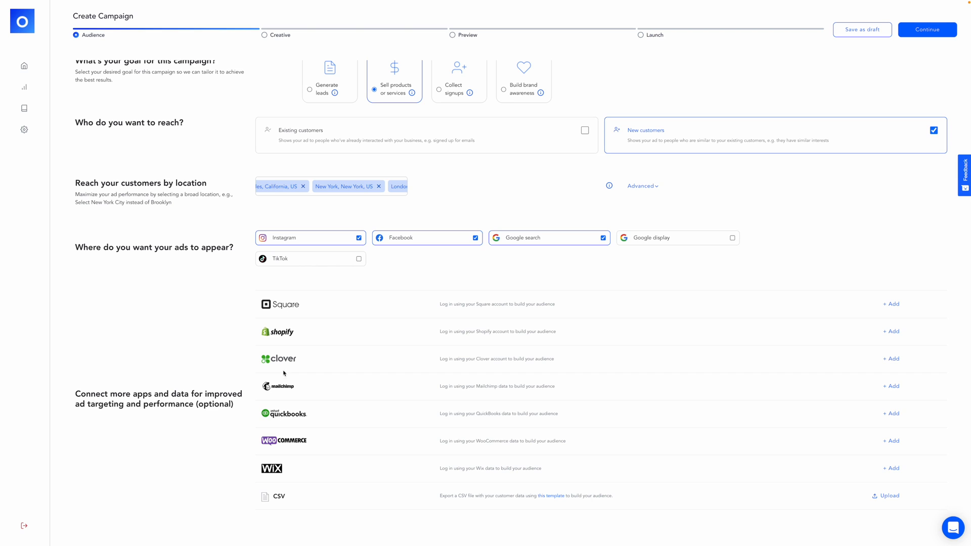
mouse_move(263, 475)
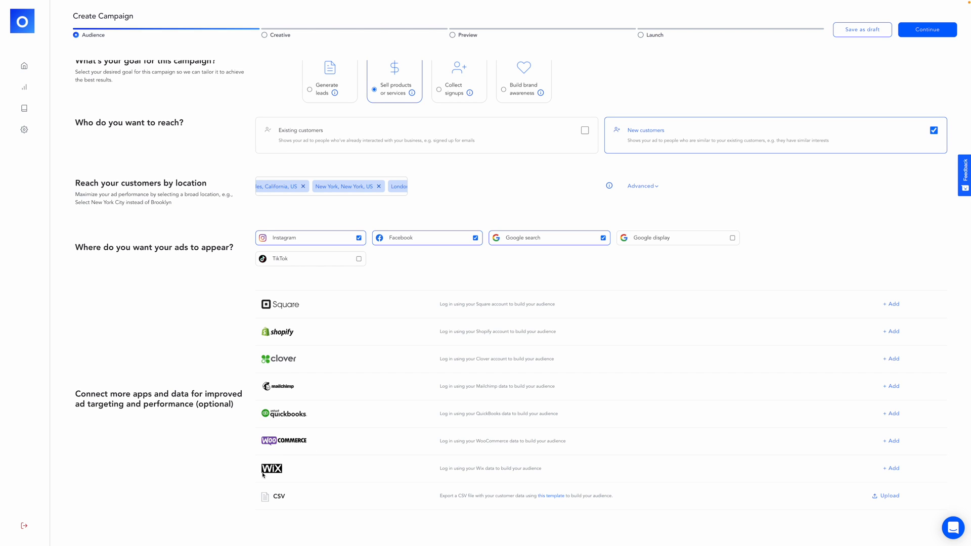
mouse_move(466, 503)
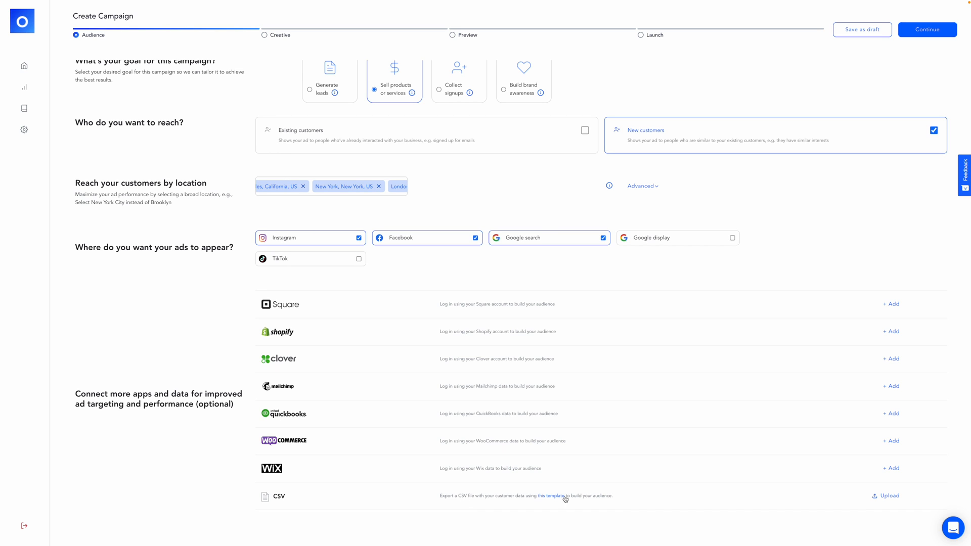
mouse_move(576, 489)
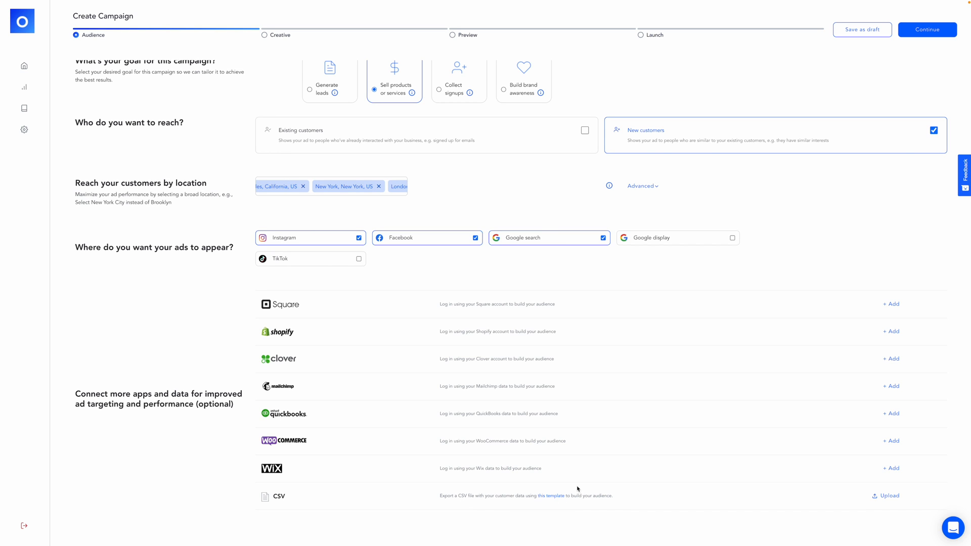
mouse_move(626, 496)
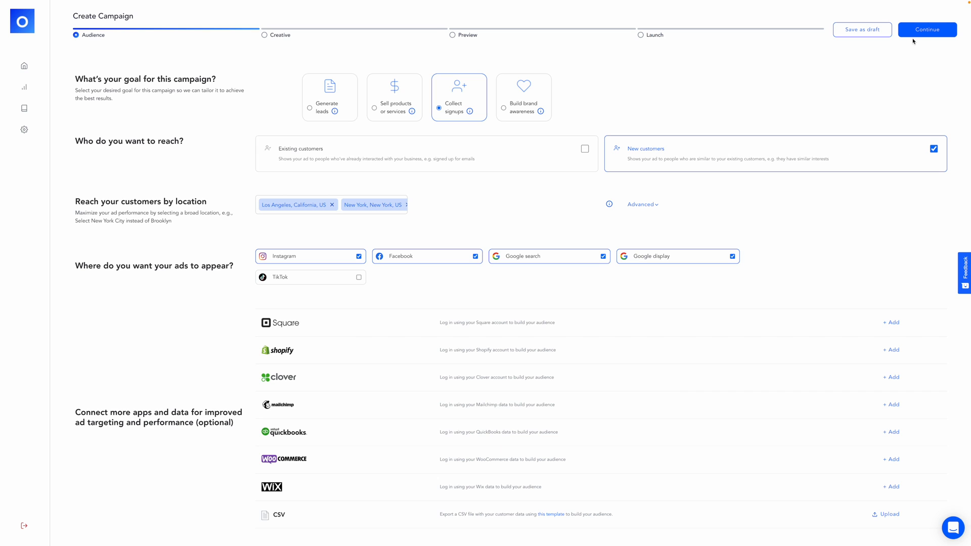
Advance to the Creative step for Brand Audit Consultation and choose readymade templates.
left_click(928, 29)
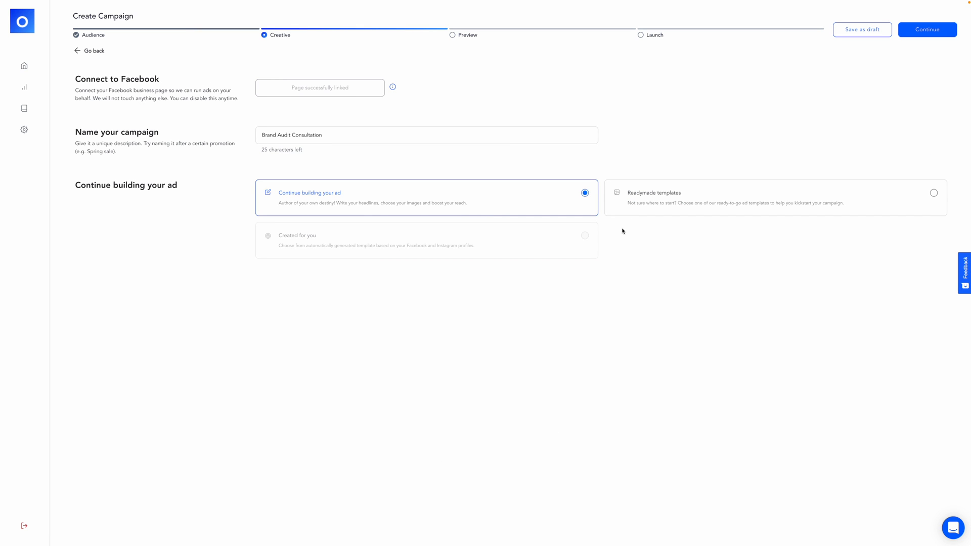
mouse_move(555, 330)
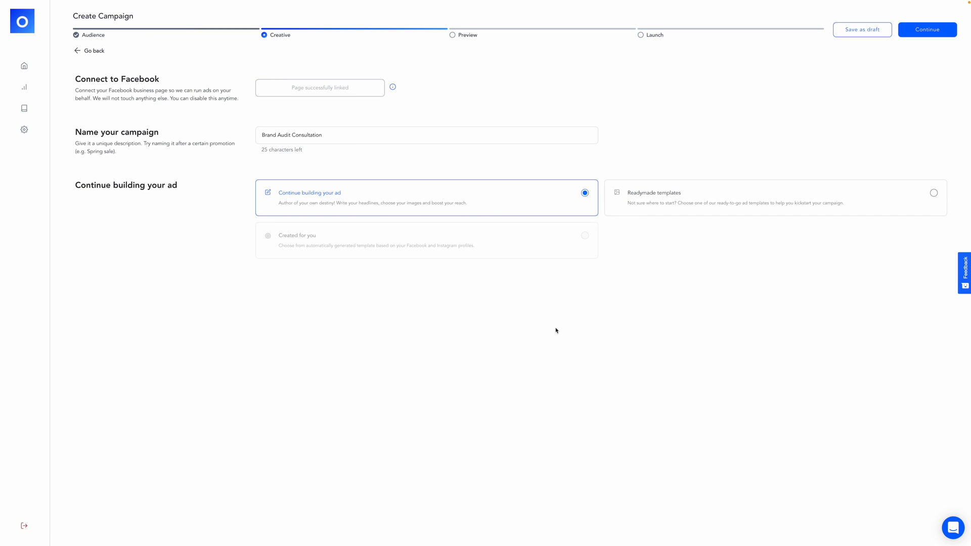
mouse_move(172, 75)
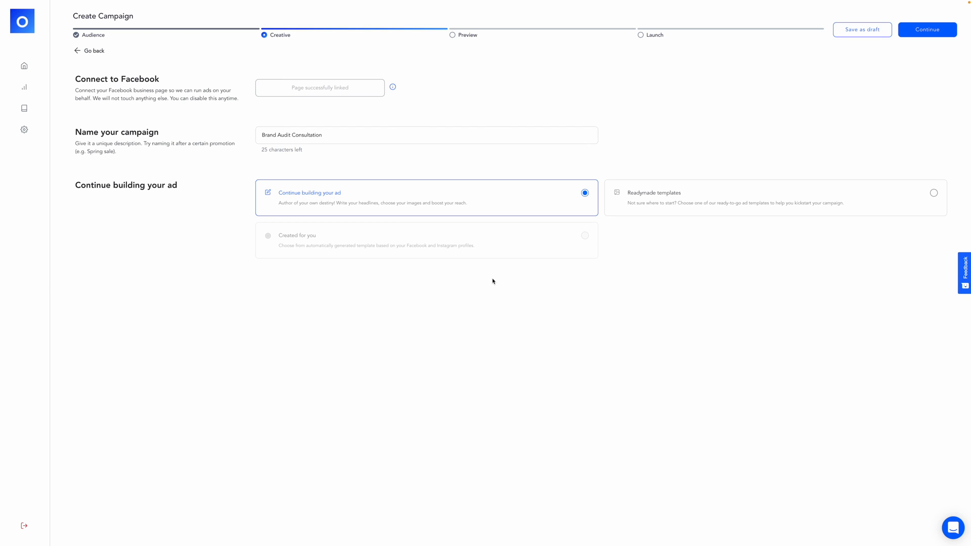
triple_click(292, 135)
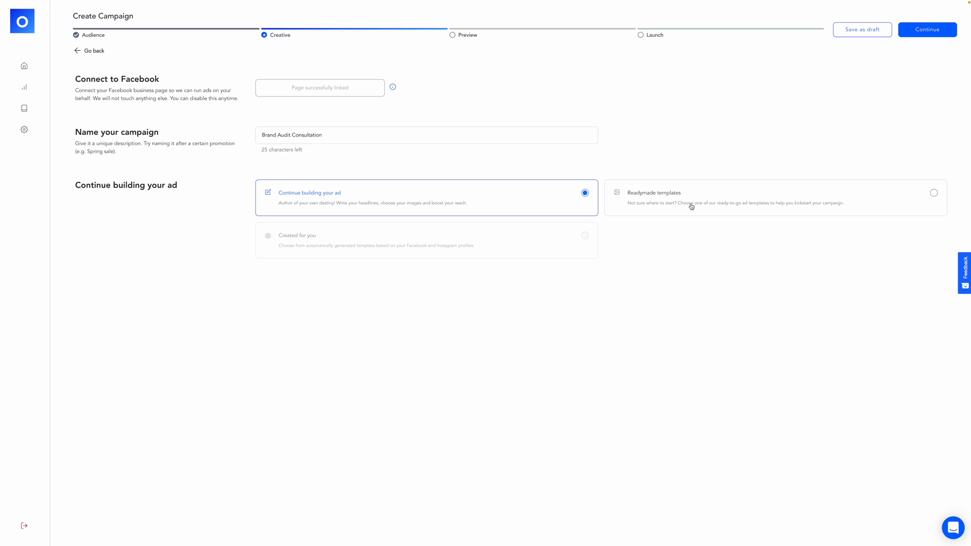
left_click(774, 197)
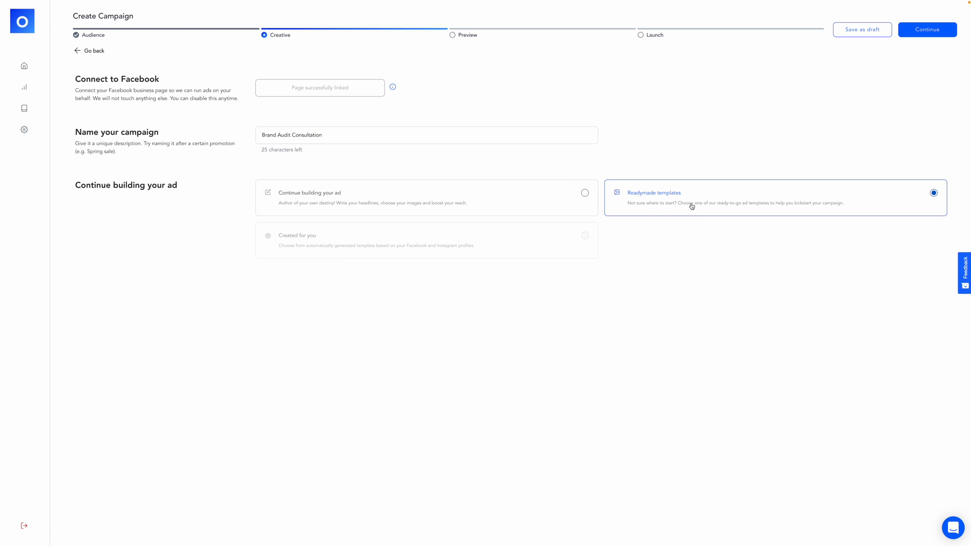
mouse_move(373, 228)
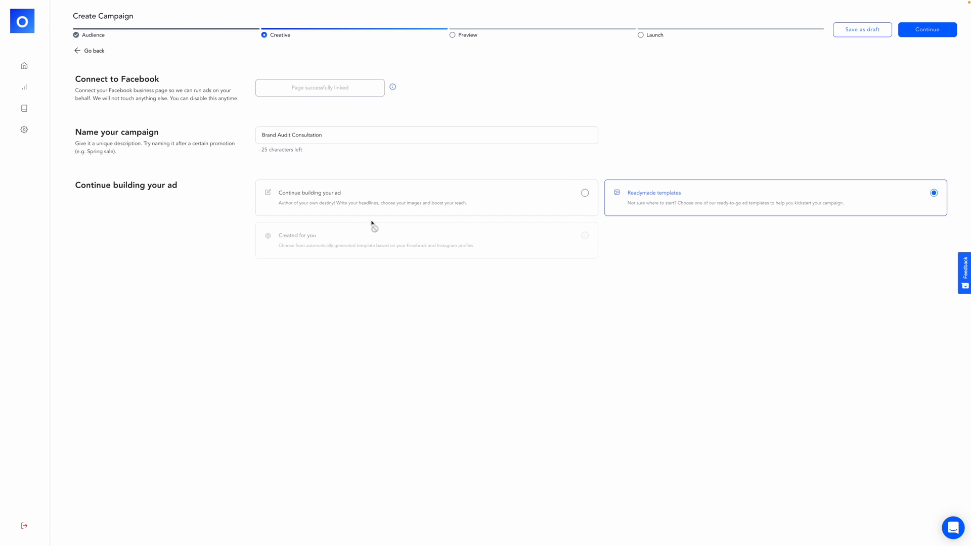
mouse_move(357, 228)
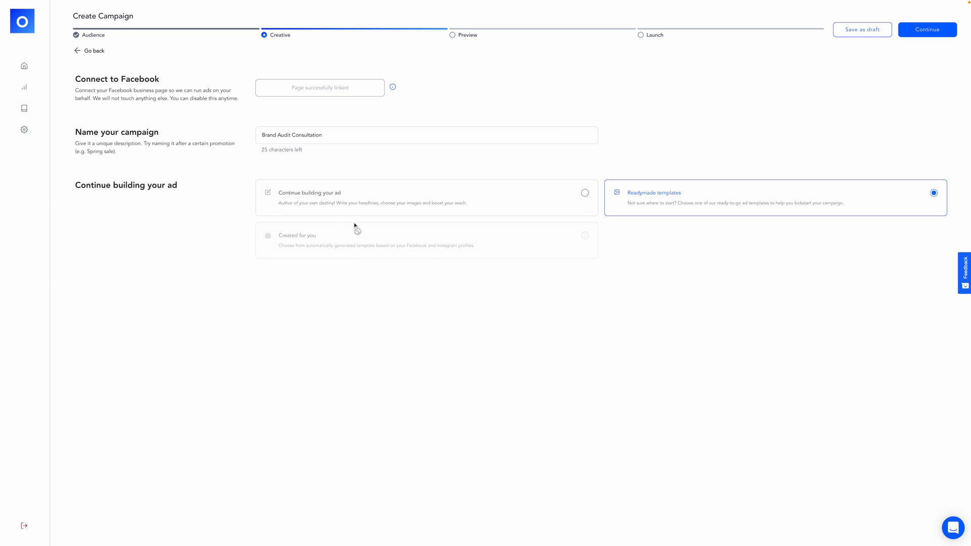
mouse_move(333, 273)
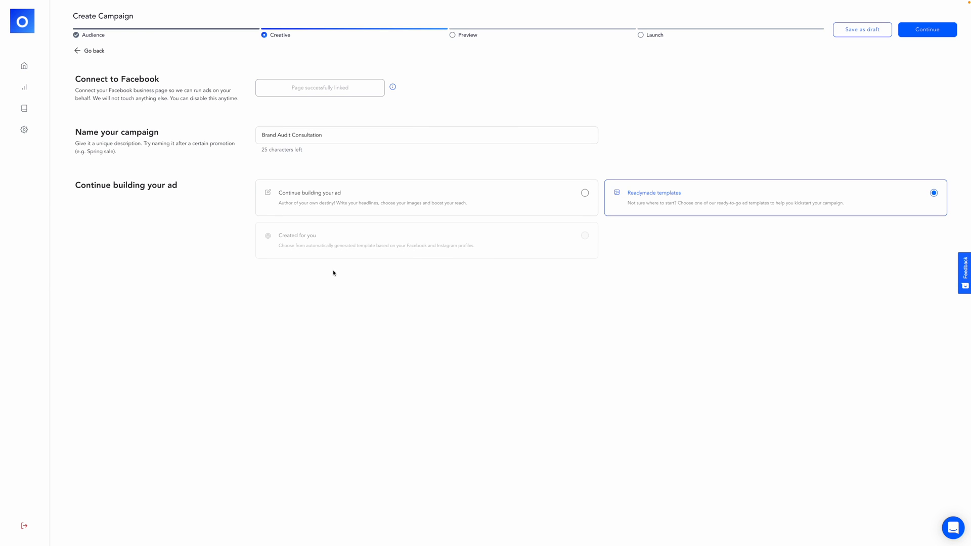
mouse_move(338, 271)
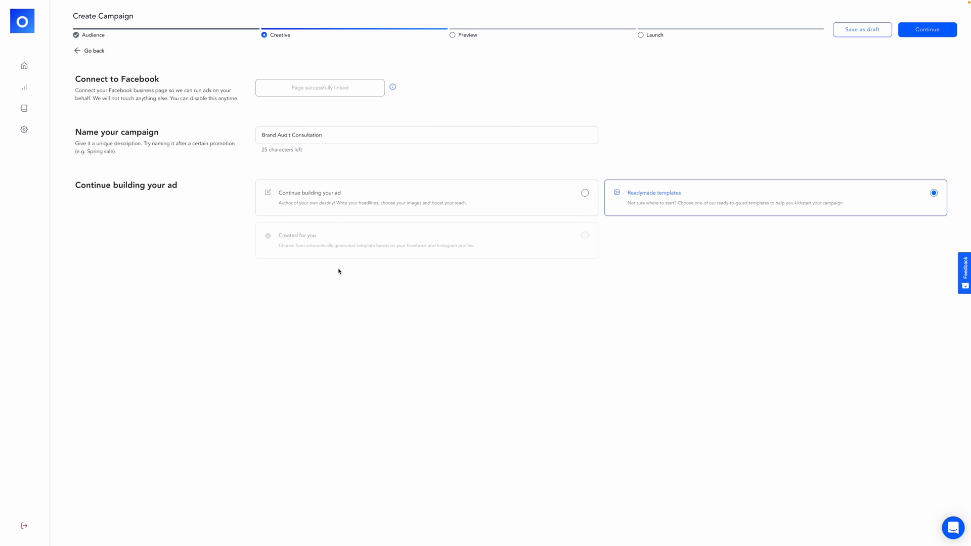
mouse_move(678, 199)
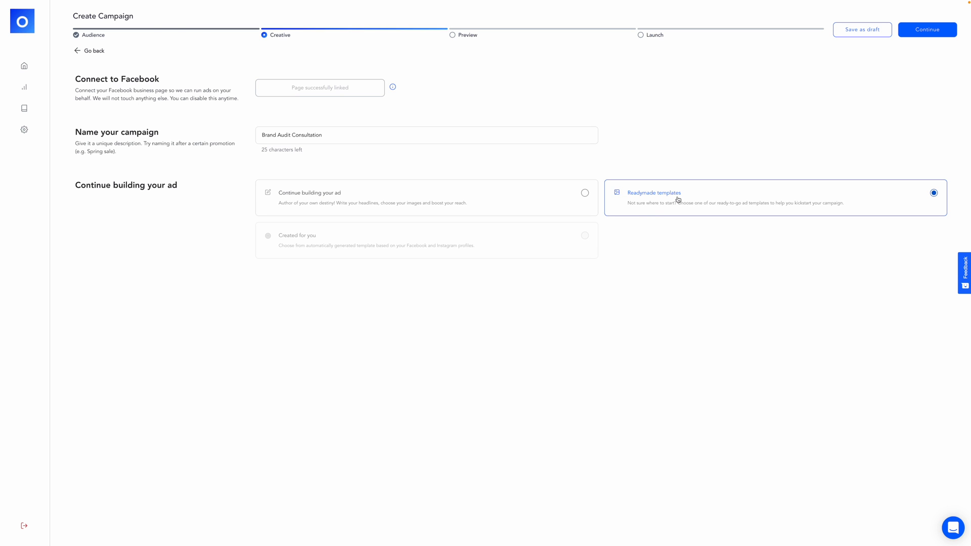
left_click(654, 192)
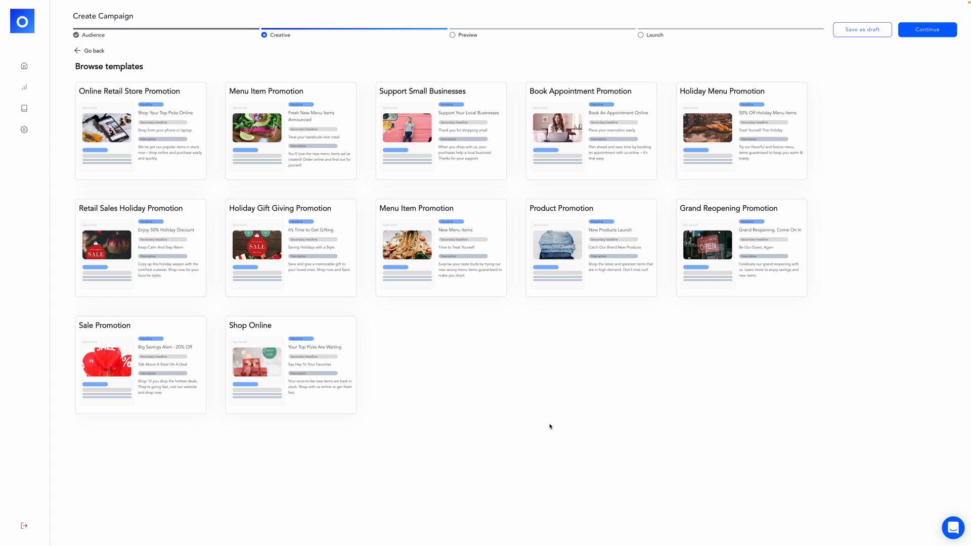
mouse_move(57, 136)
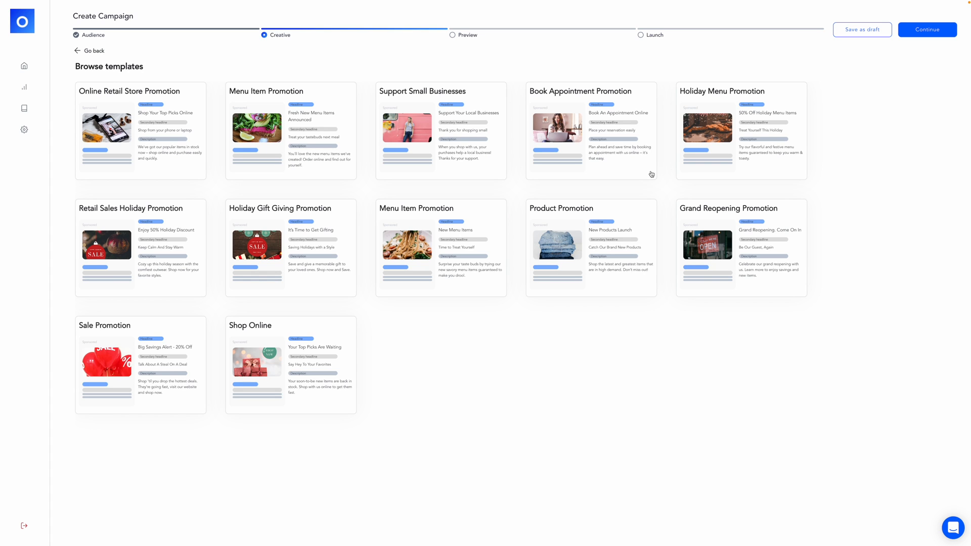
mouse_move(677, 88)
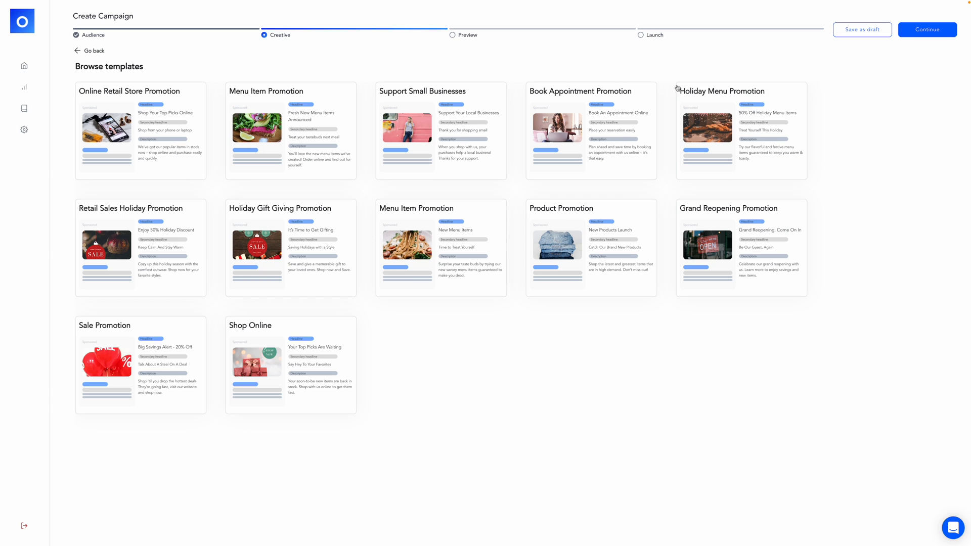
mouse_move(404, 98)
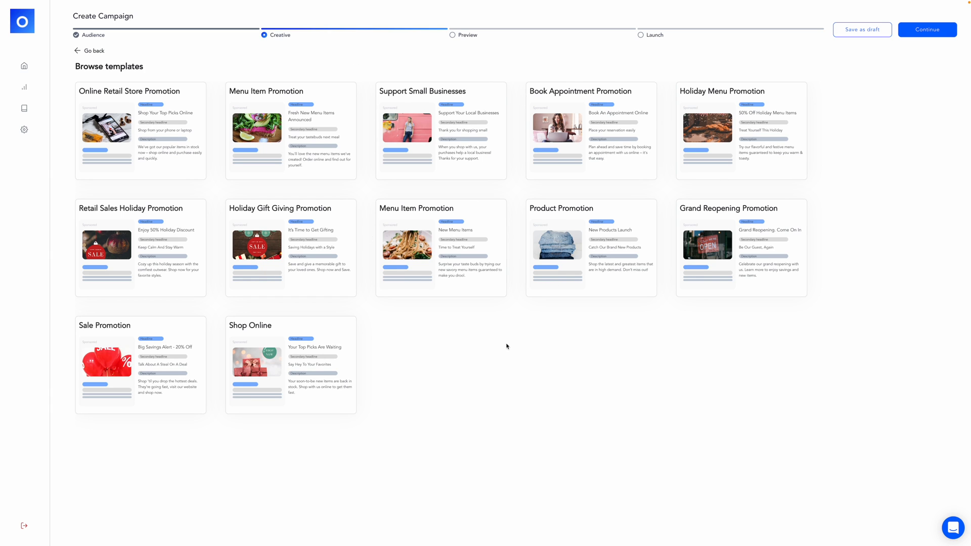
mouse_move(504, 344)
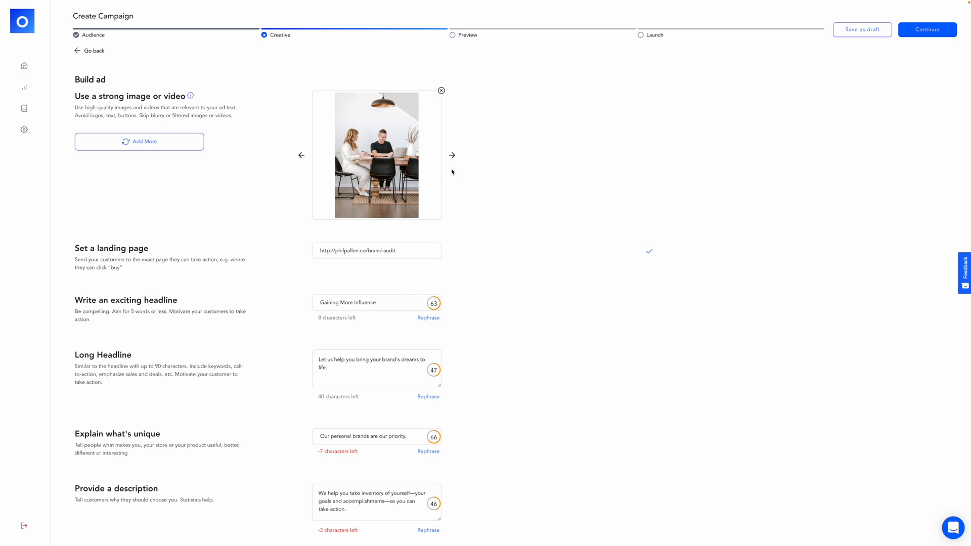
Browse the uploaded ad images in the builder and return to the first one.
left_click(451, 155)
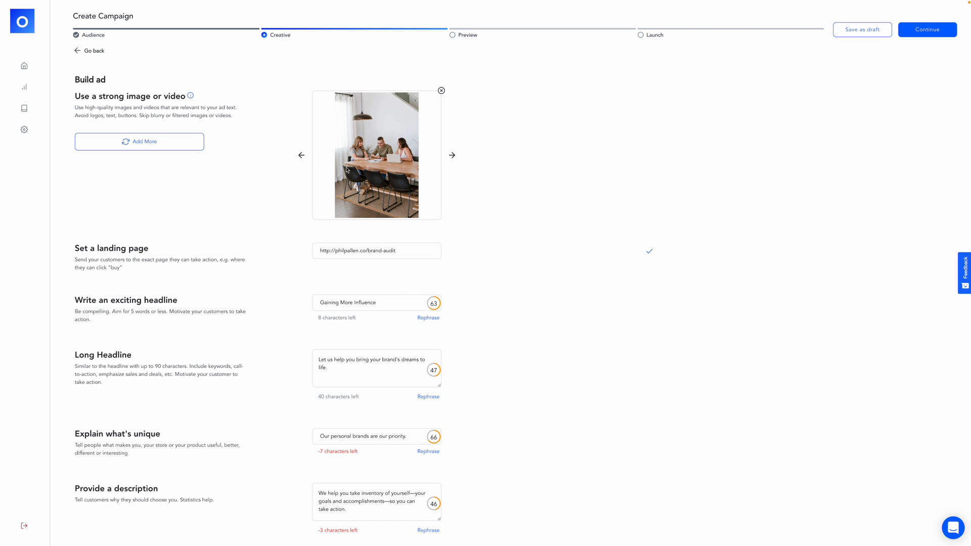
left_click(452, 155)
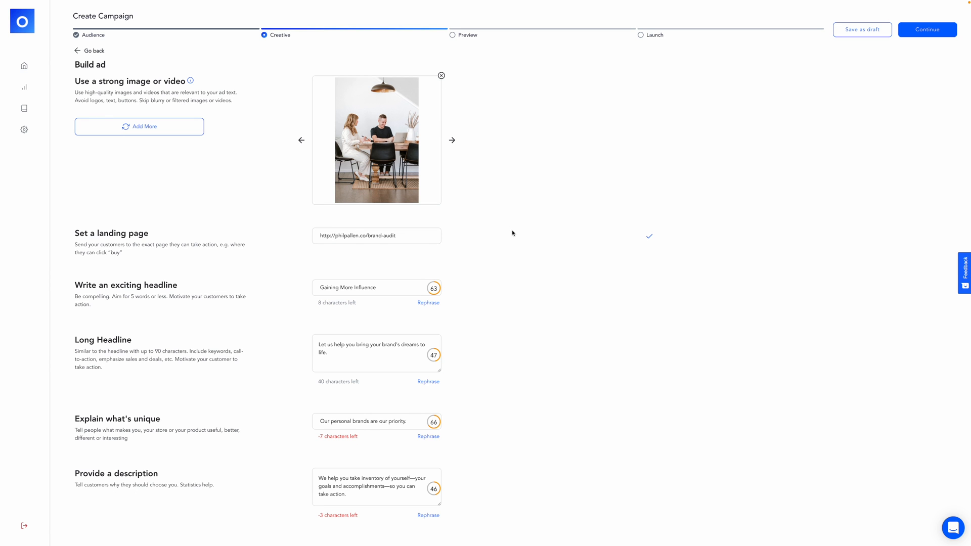
mouse_move(511, 235)
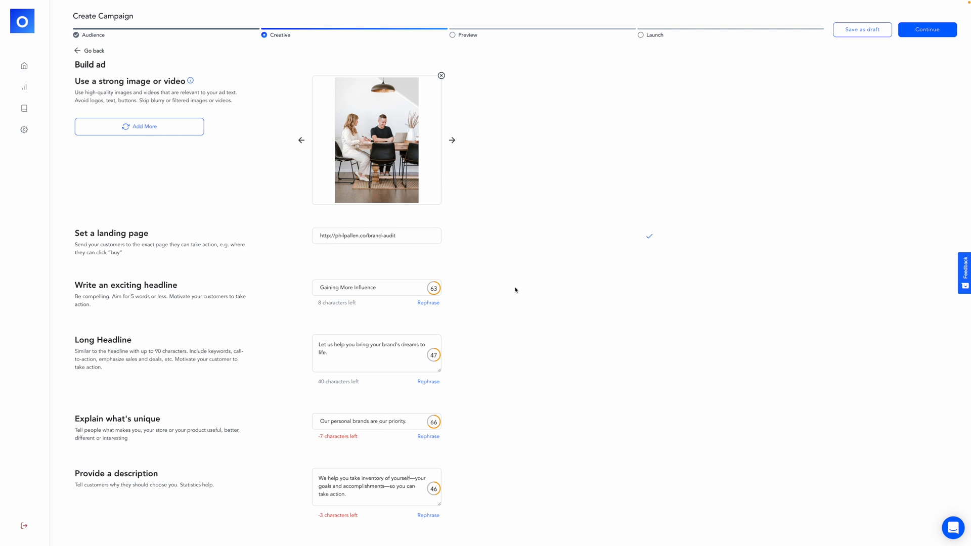
double_click(347, 286)
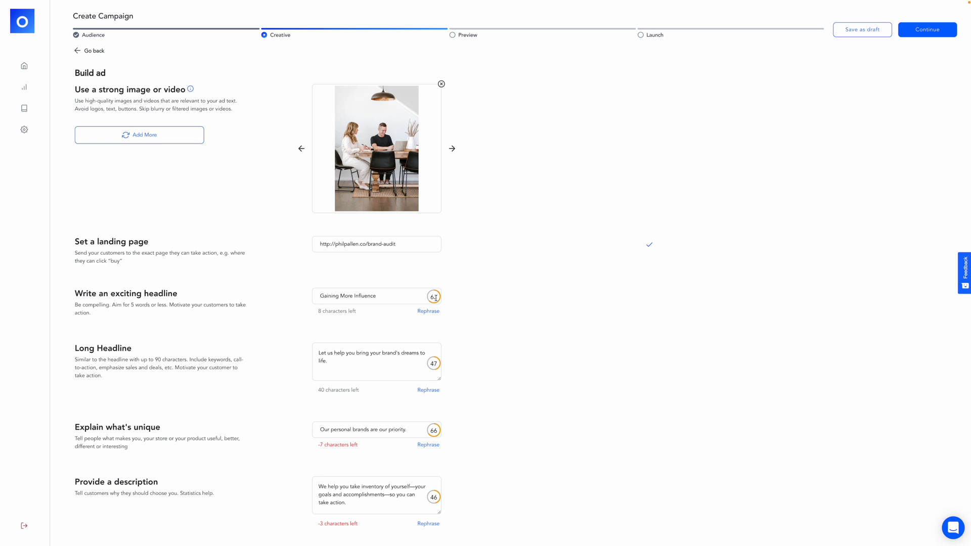
Rephrase the long headline to "Let us help you realize your brand's dreams.".
left_click(428, 390)
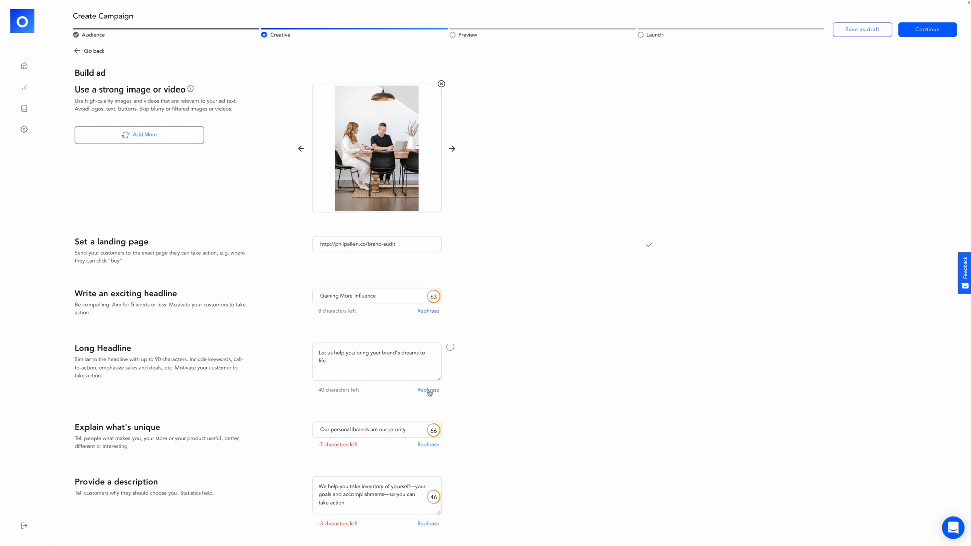
mouse_move(536, 399)
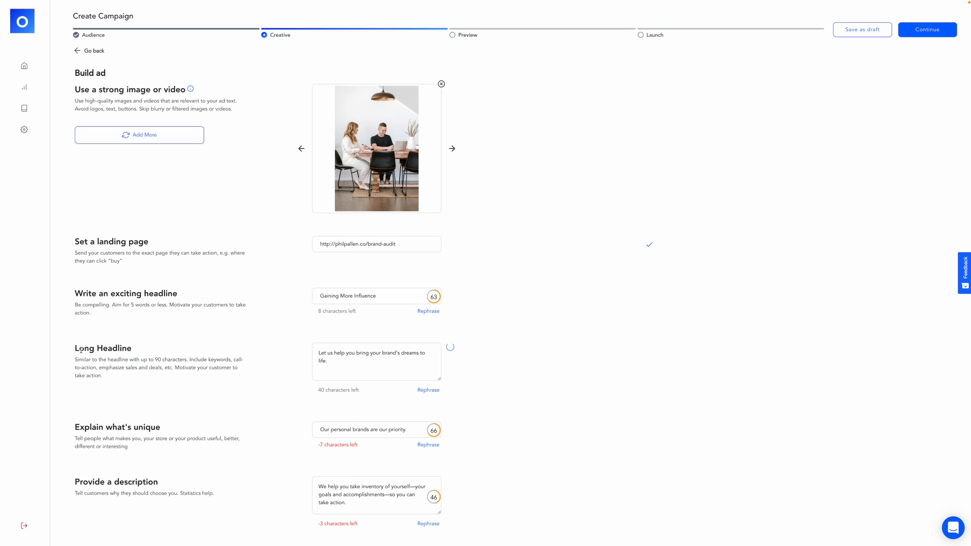
left_click(428, 389)
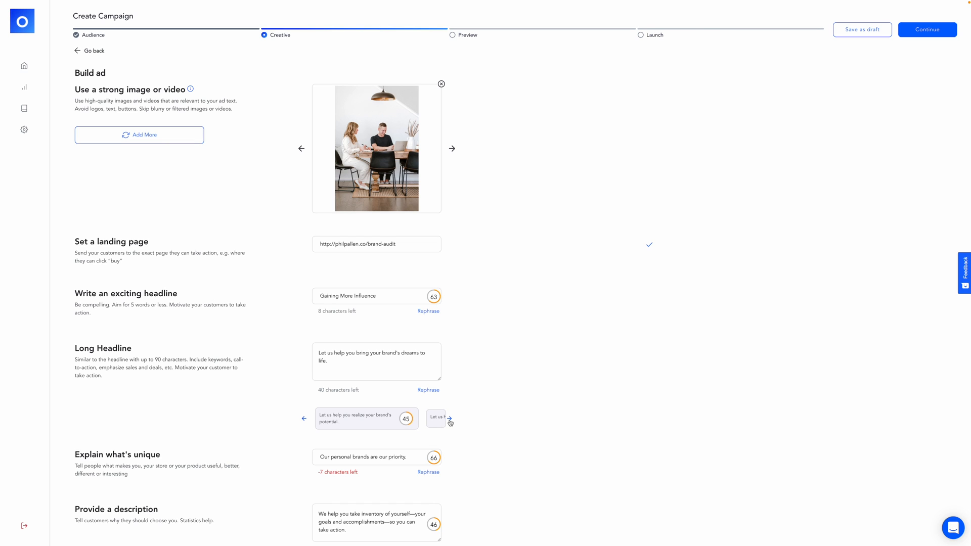
left_click(450, 418)
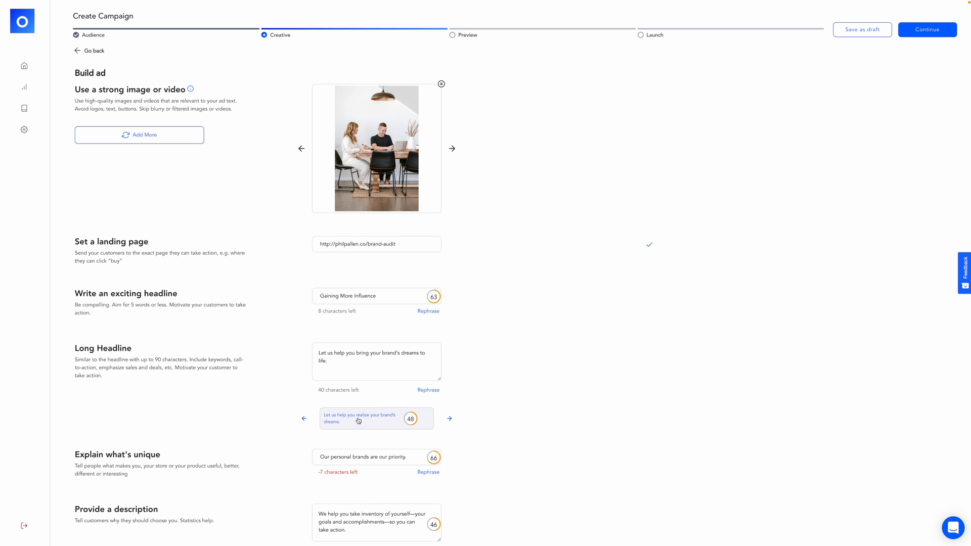
left_click(376, 417)
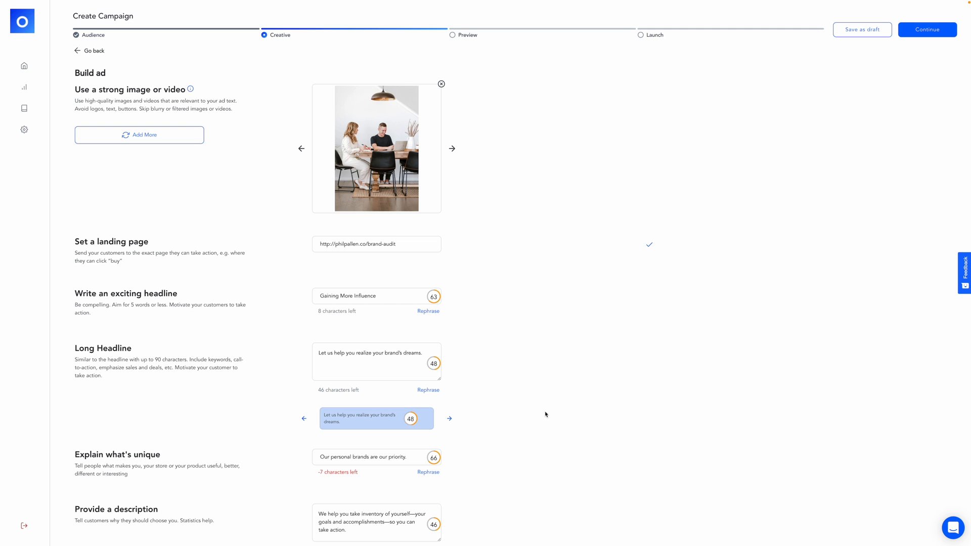
Scroll through the ad copy fields holding the new headline and description.
scroll("down", 3)
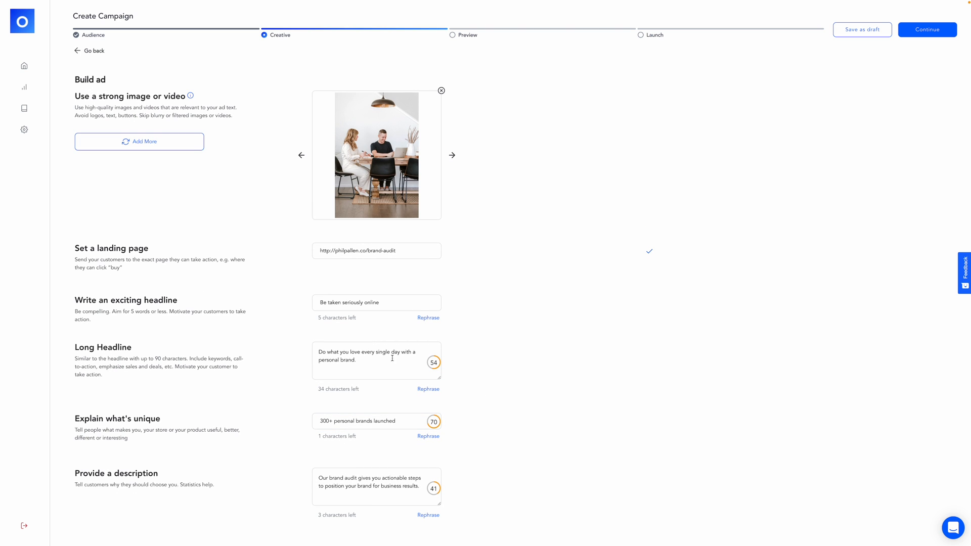
mouse_move(403, 478)
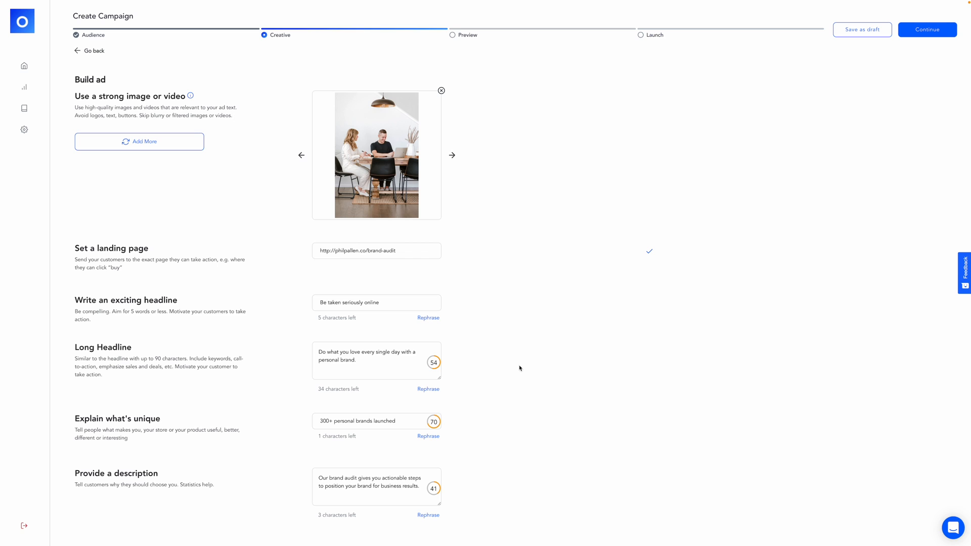
mouse_move(525, 366)
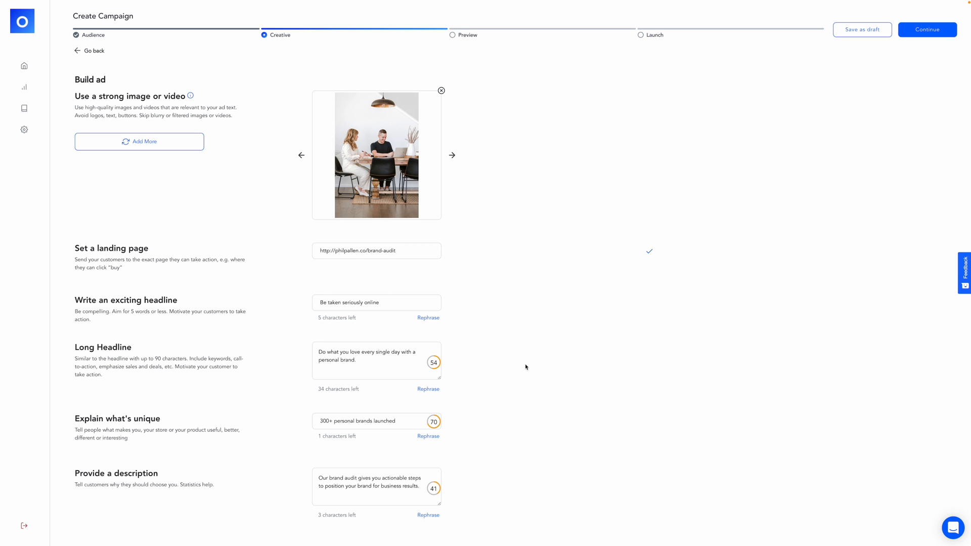
mouse_move(529, 362)
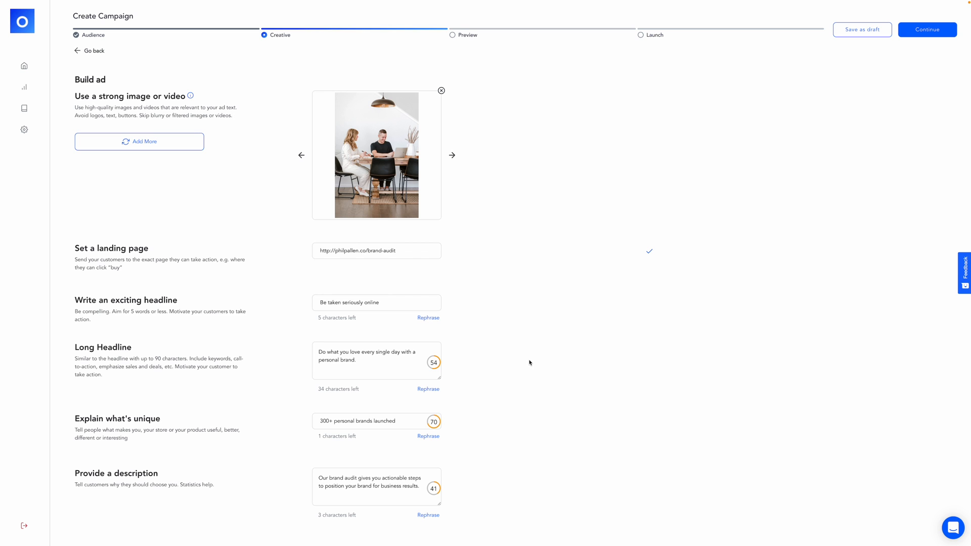
mouse_move(262, 160)
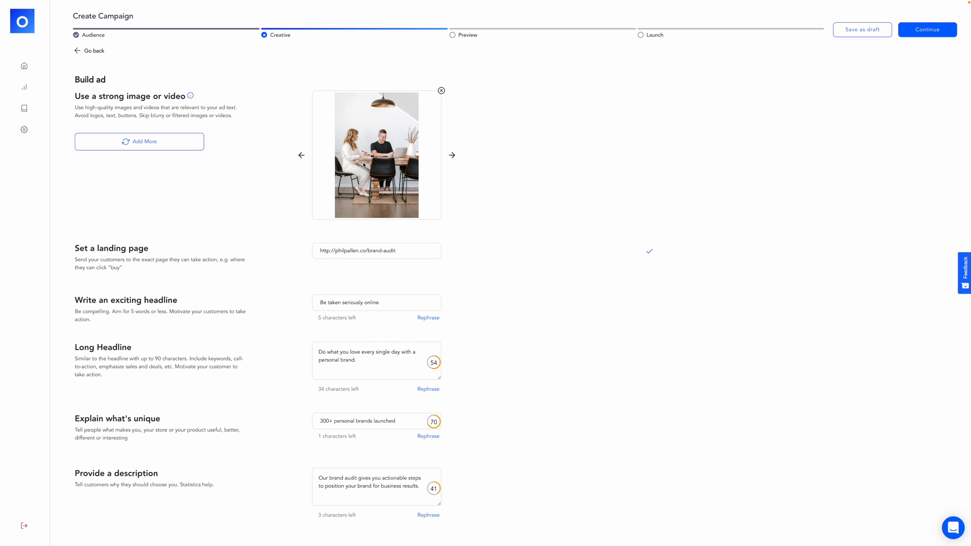
mouse_move(543, 258)
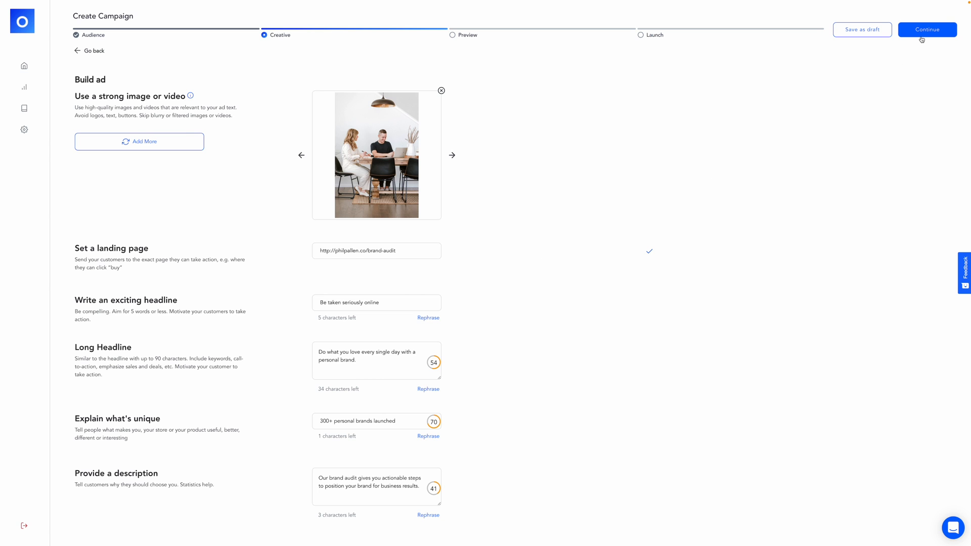
Continue to the Preview step showing the edited ad beside a live preview.
left_click(928, 30)
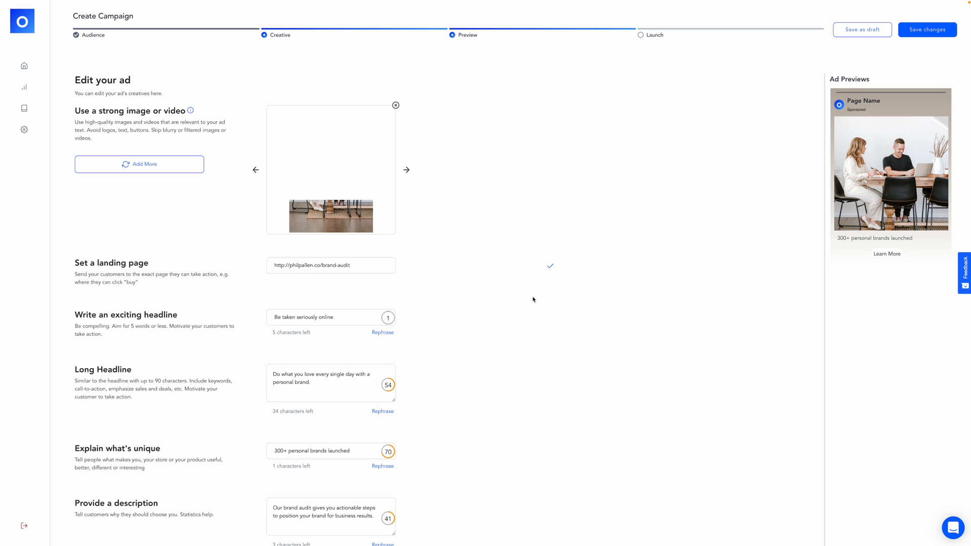
mouse_move(340, 244)
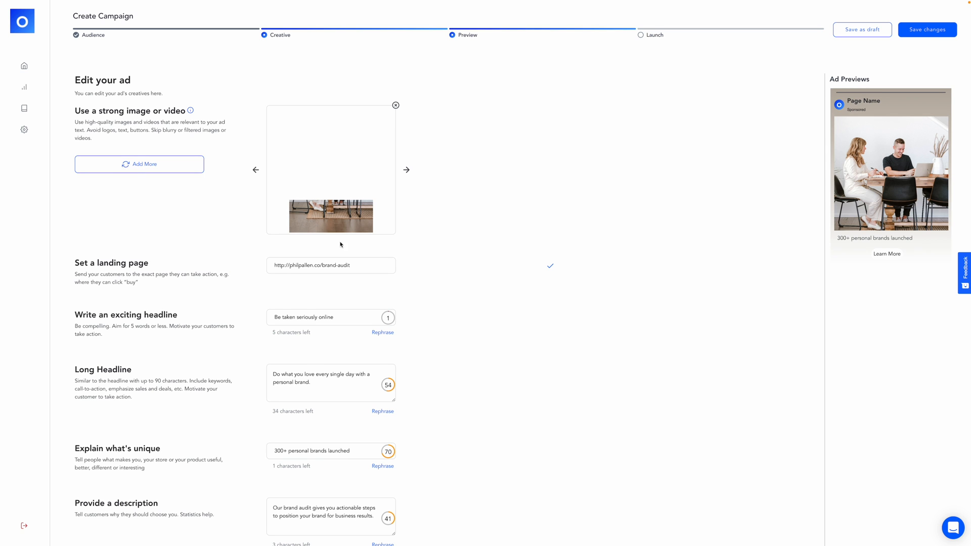
scroll("down", 3)
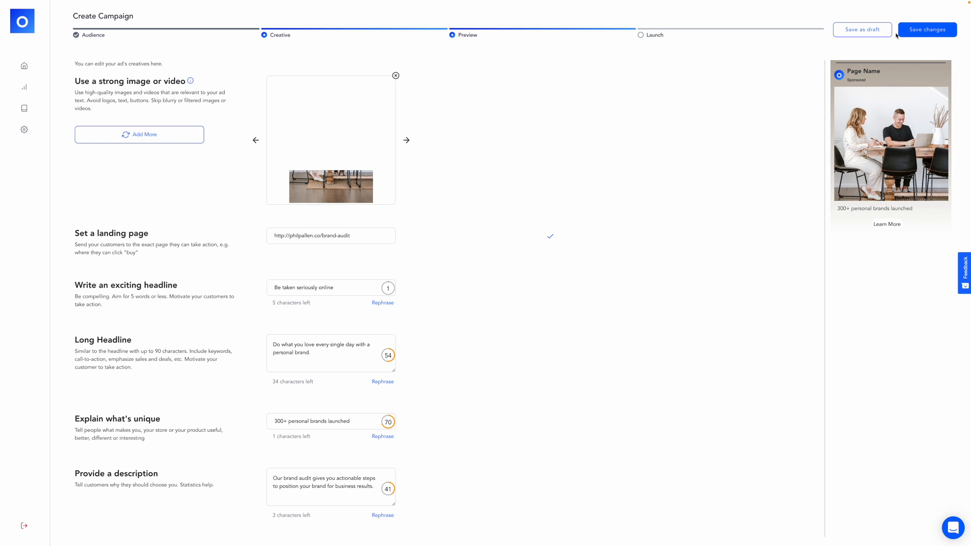
Save the ad edits and deselect Google display, keeping Instagram, Facebook and Google search placements.
left_click(927, 29)
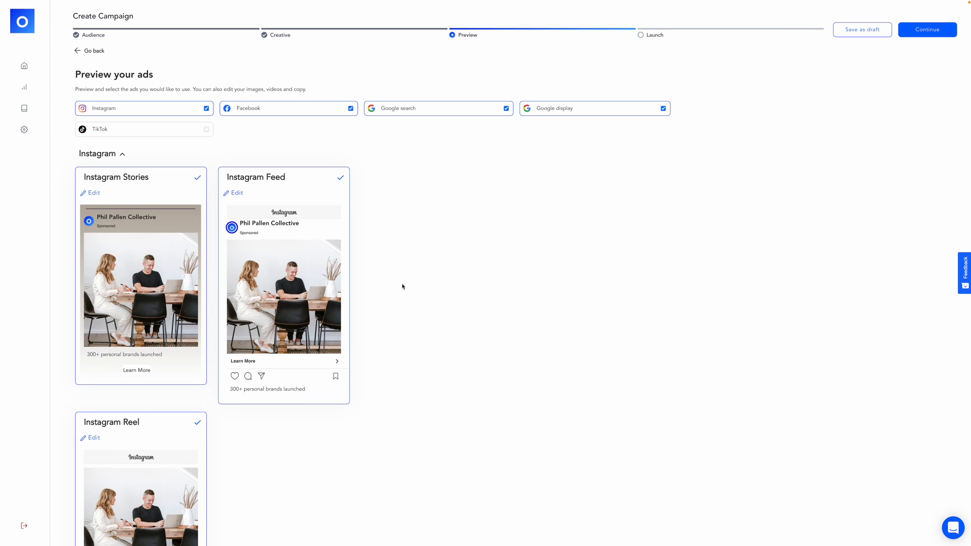
scroll("down", 3)
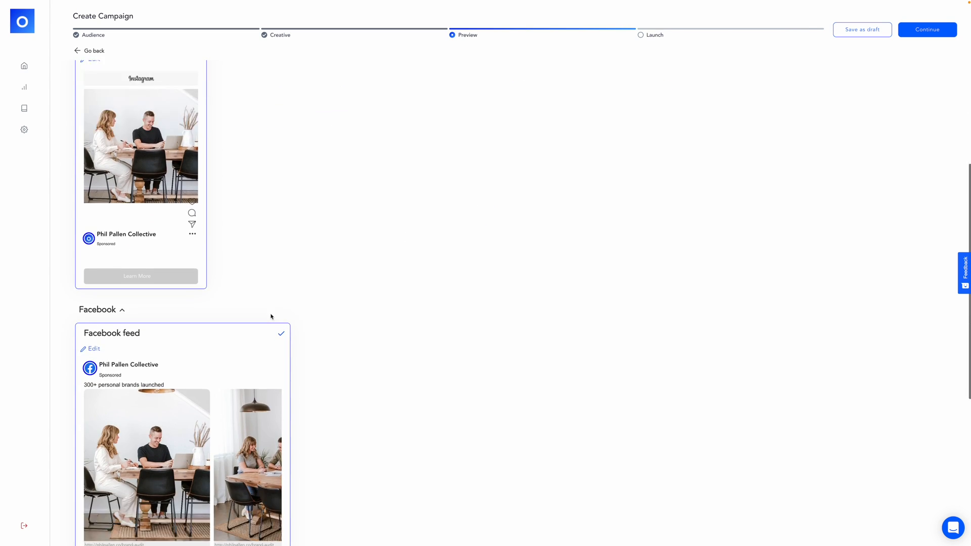
scroll("down", 3)
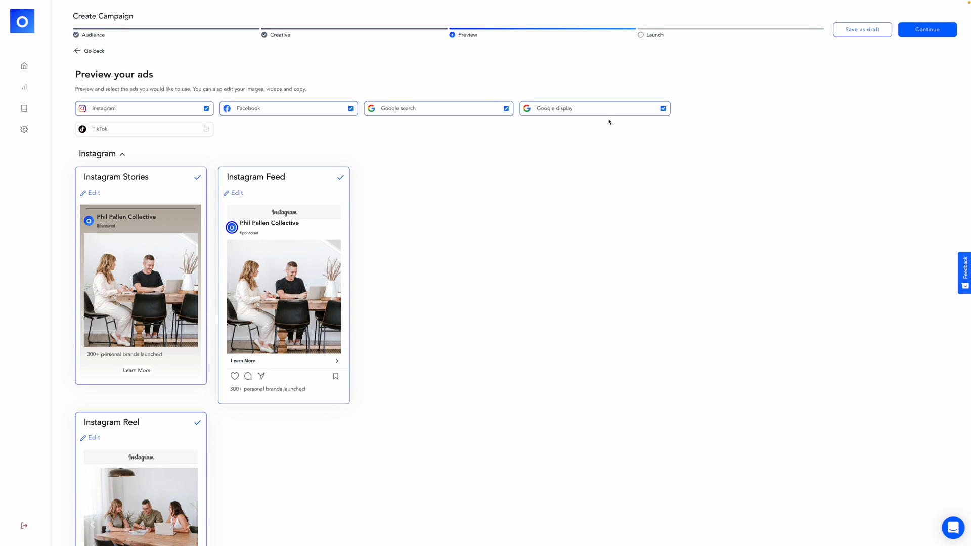
left_click(663, 108)
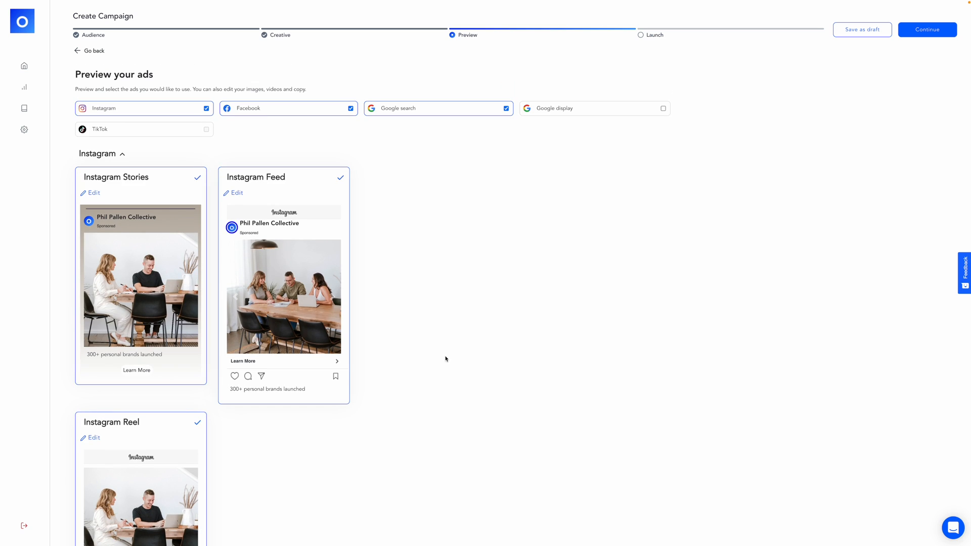
Select and confirm the $50 monthly Essential plan plus 12% ad spend.
left_click(927, 29)
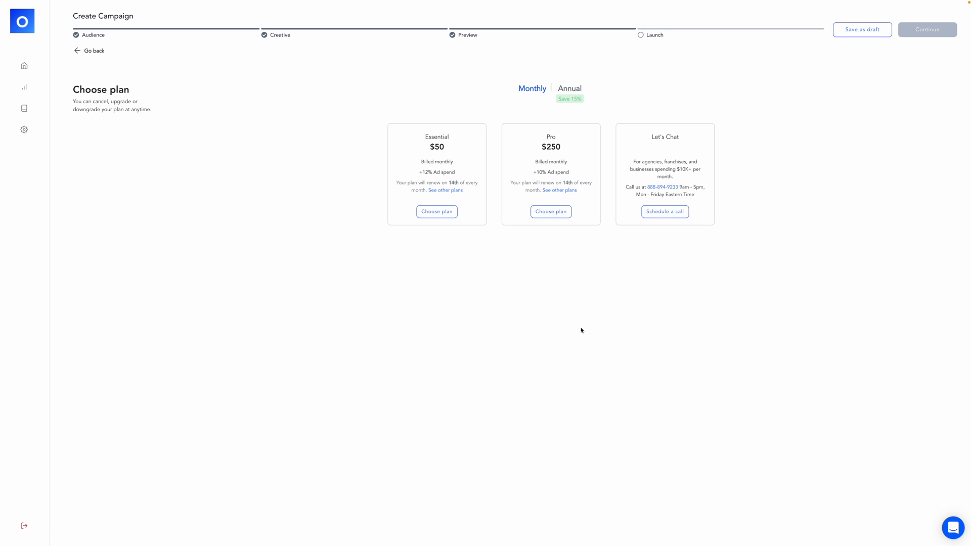
mouse_move(441, 150)
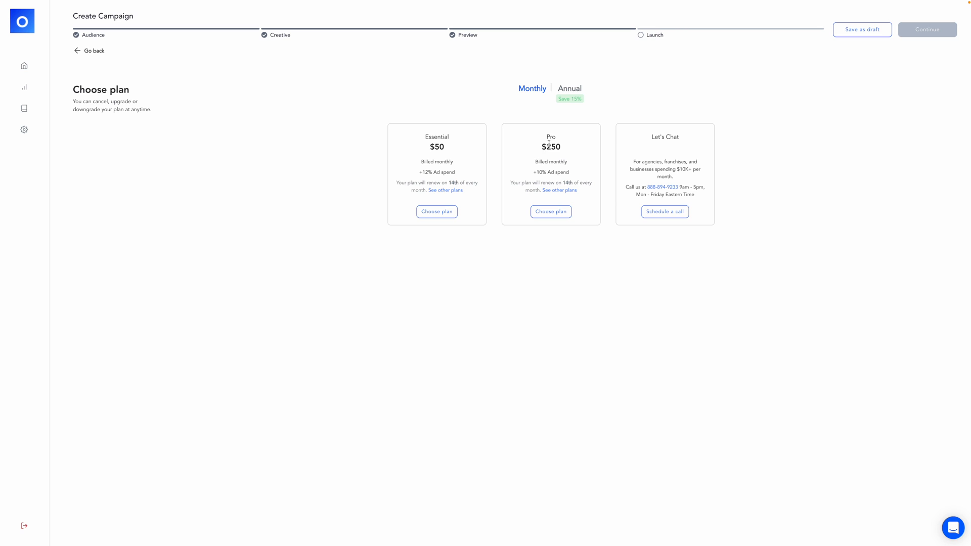
mouse_move(581, 163)
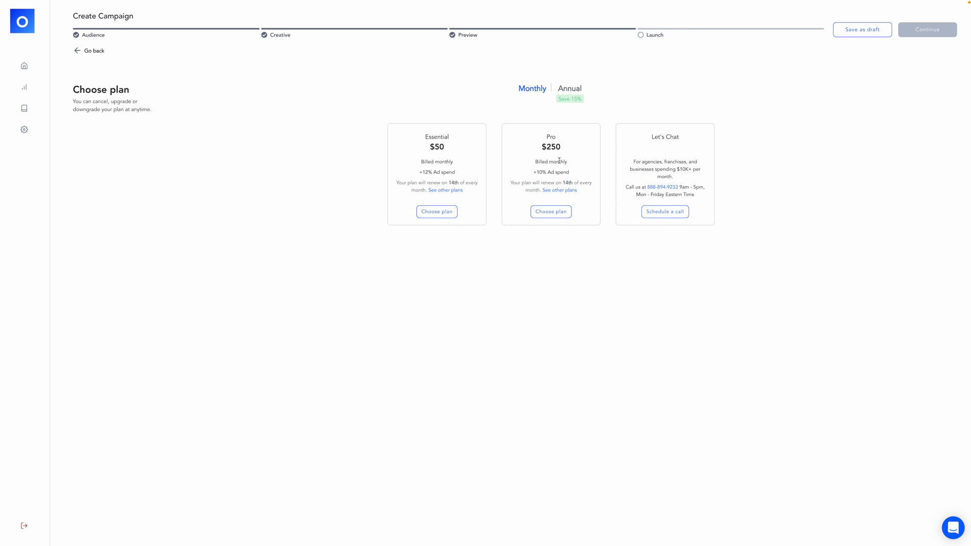
left_click(437, 212)
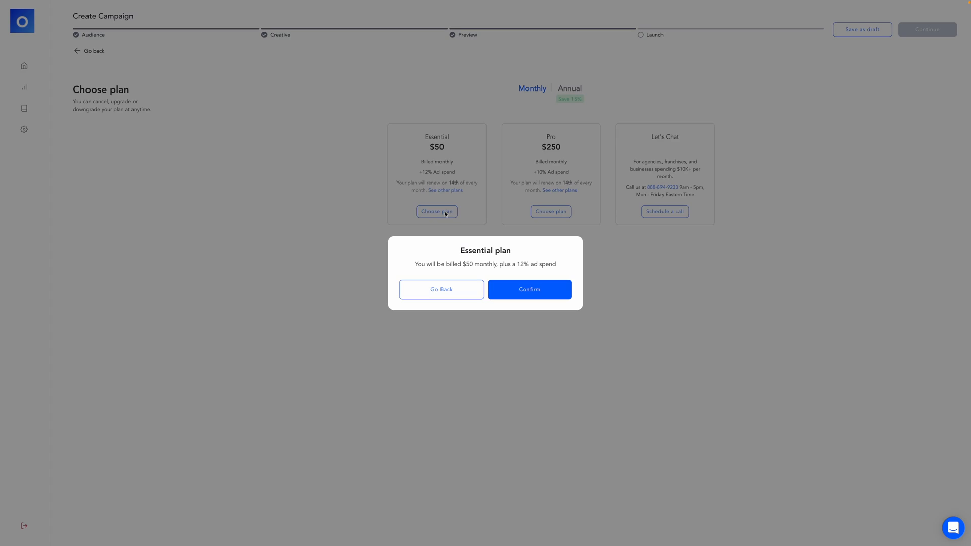
left_click(529, 289)
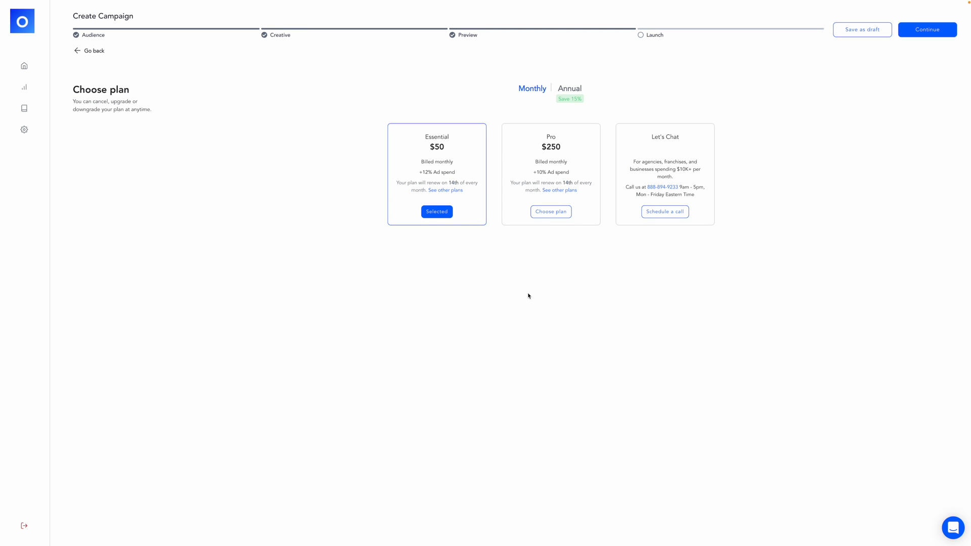
Continue to launch and set the daily budget slider to exactly $50, totaling $442.00 this week.
left_click(926, 29)
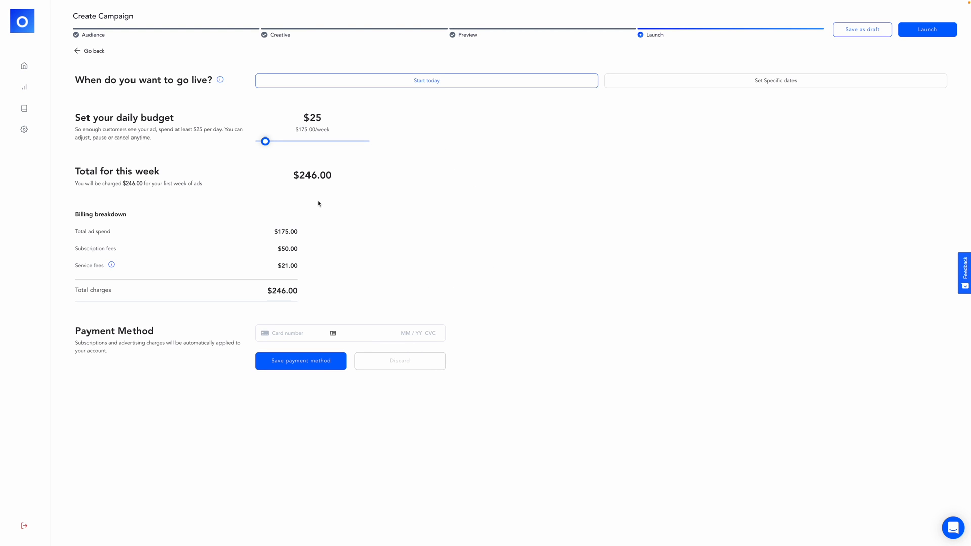
mouse_move(335, 151)
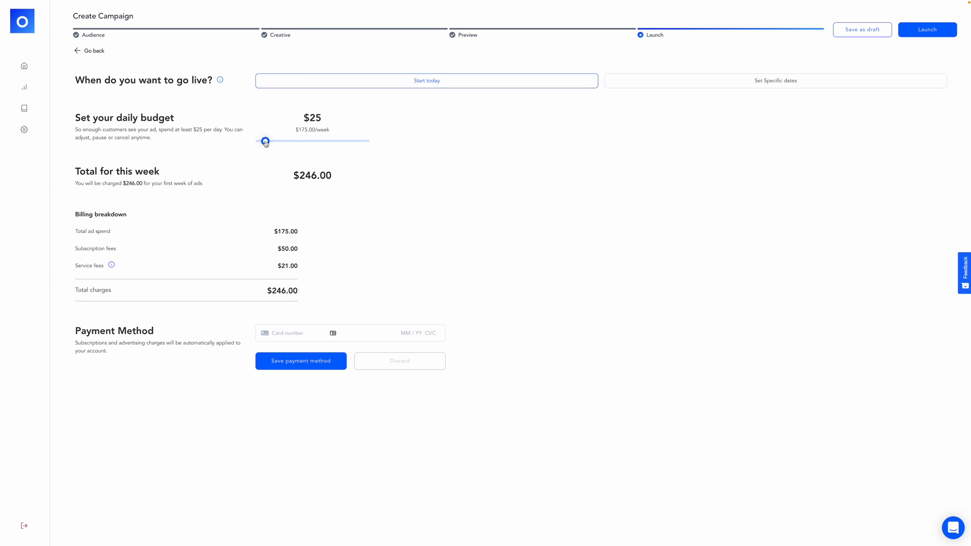
left_click_drag(264, 141, 259, 141)
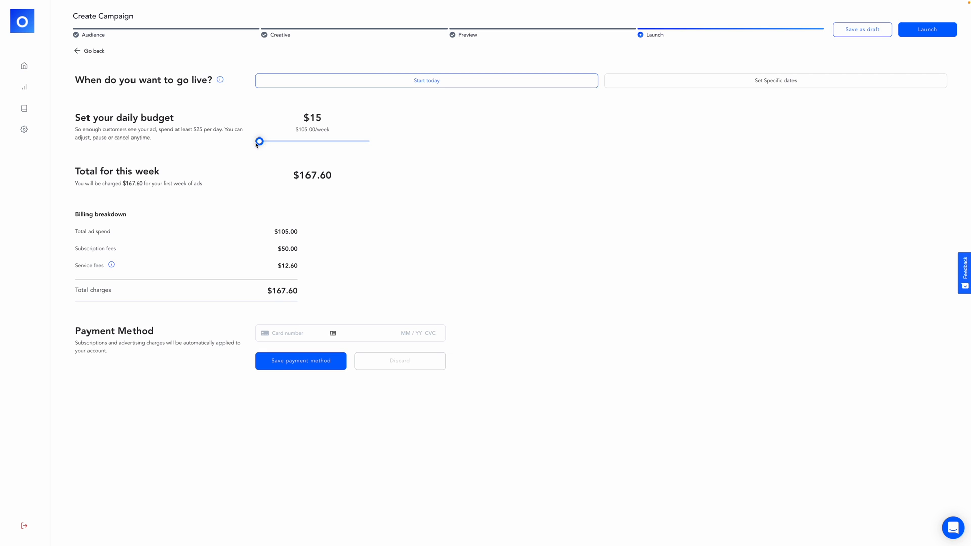
left_click_drag(259, 142, 267, 141)
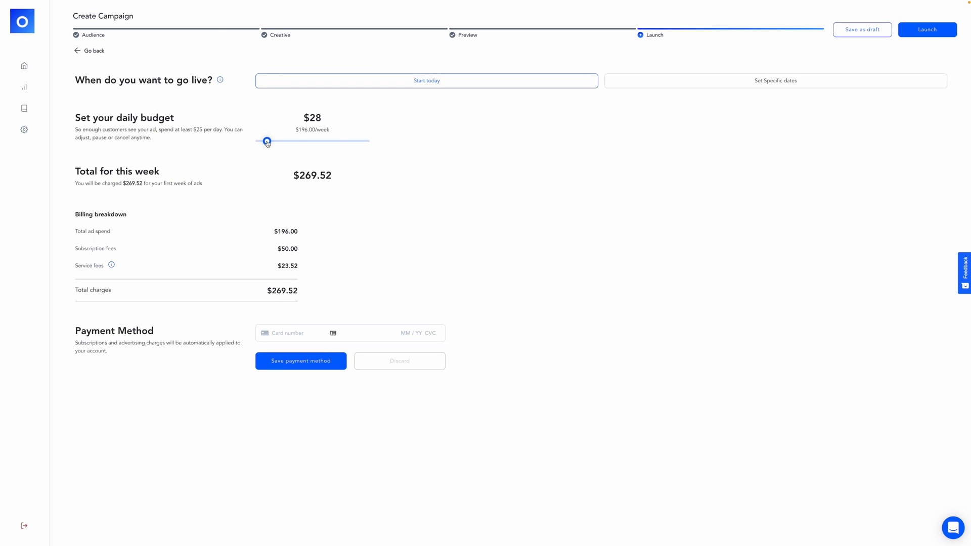
left_click_drag(267, 140, 265, 141)
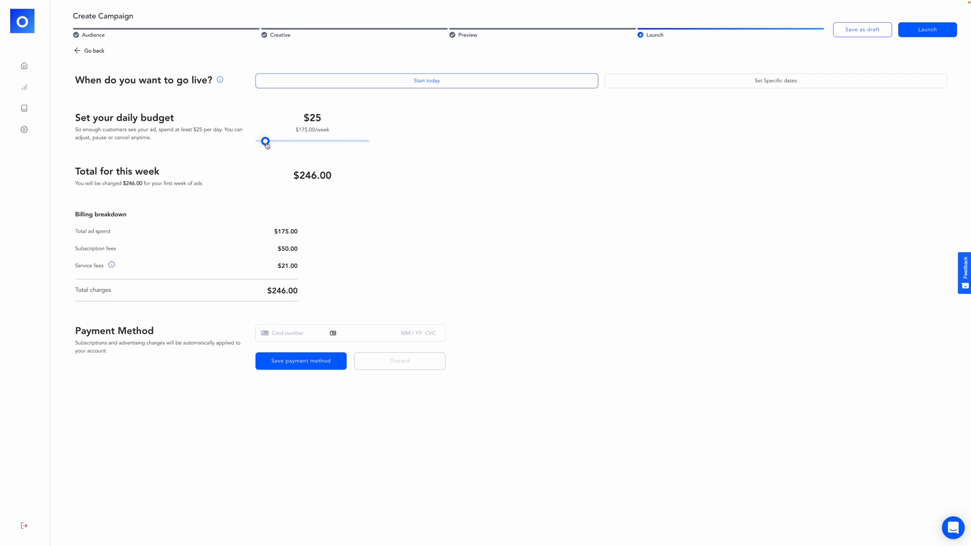
left_click_drag(266, 141, 279, 141)
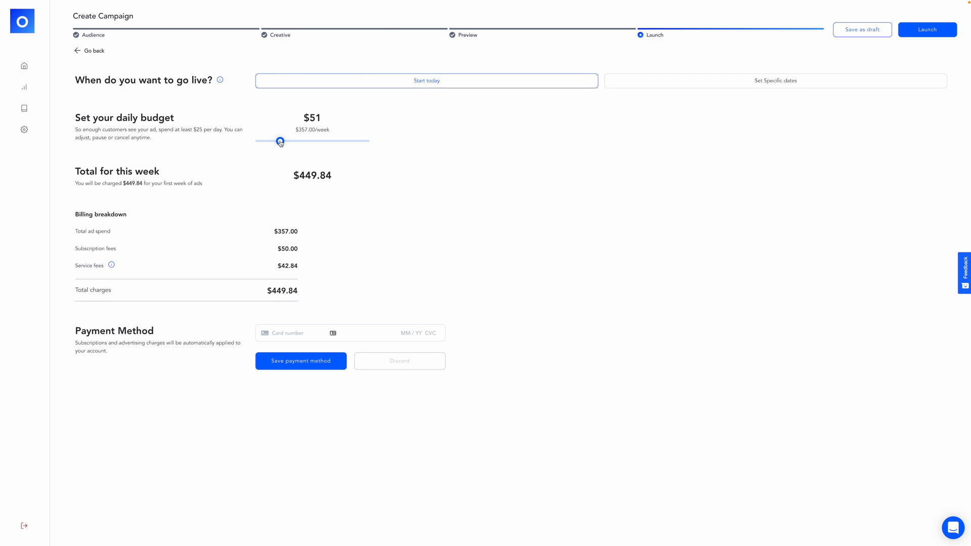
left_click_drag(280, 141, 281, 142)
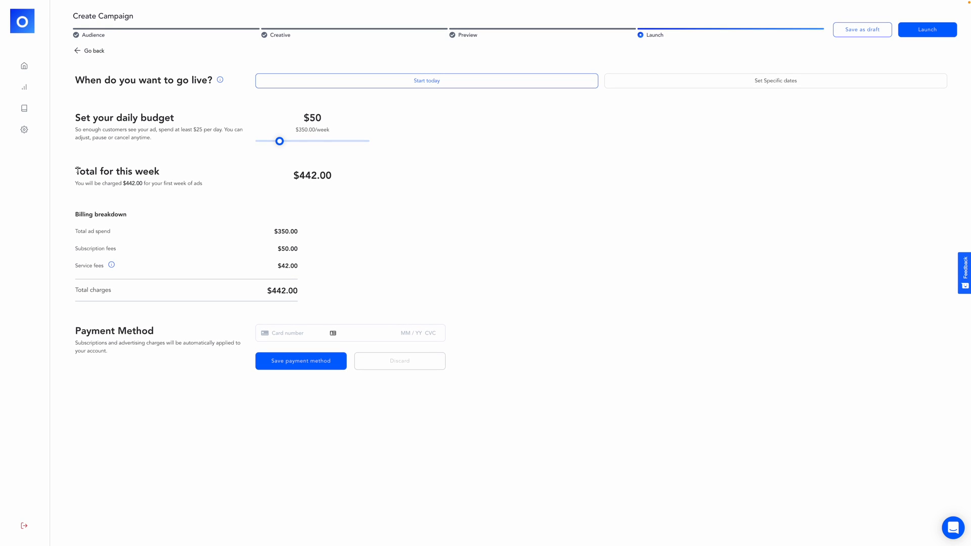
mouse_move(275, 242)
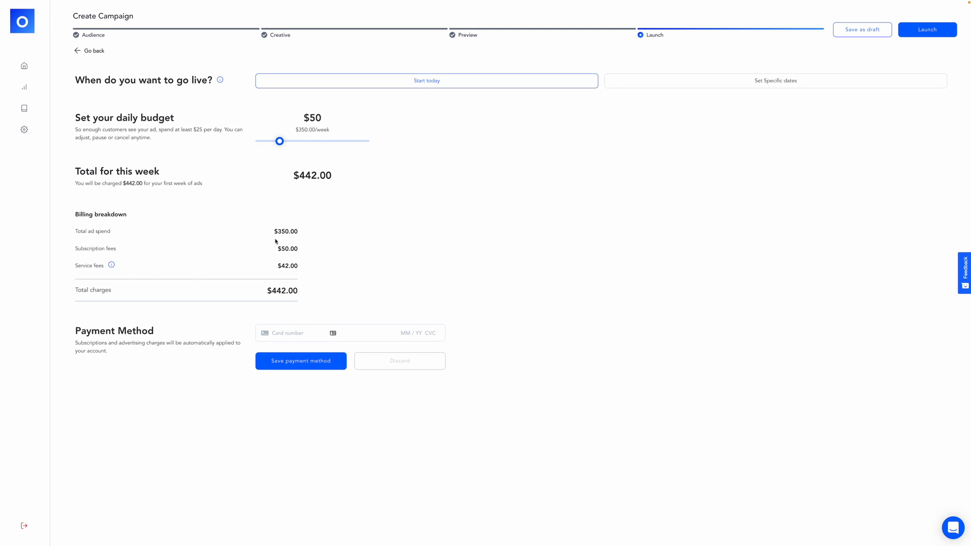
mouse_move(64, 258)
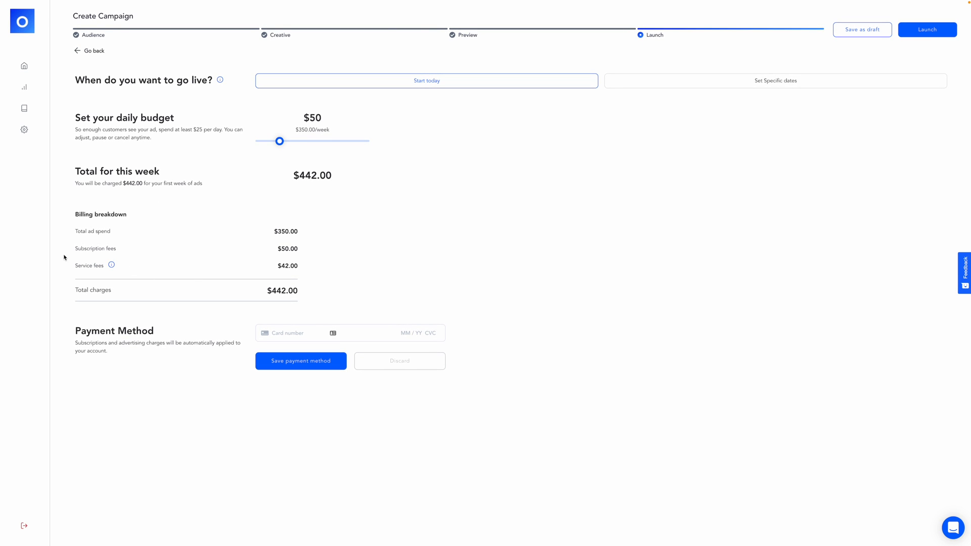
mouse_move(375, 285)
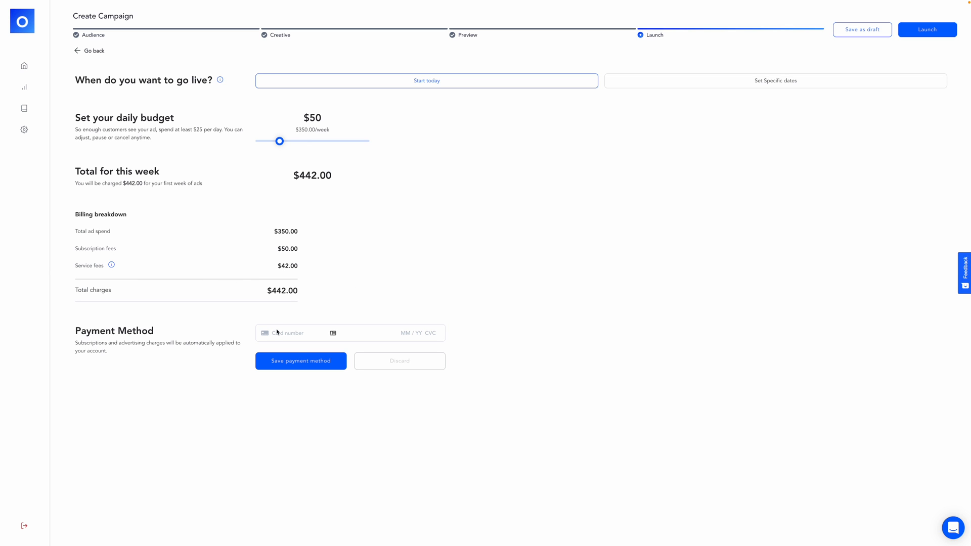
mouse_move(927, 29)
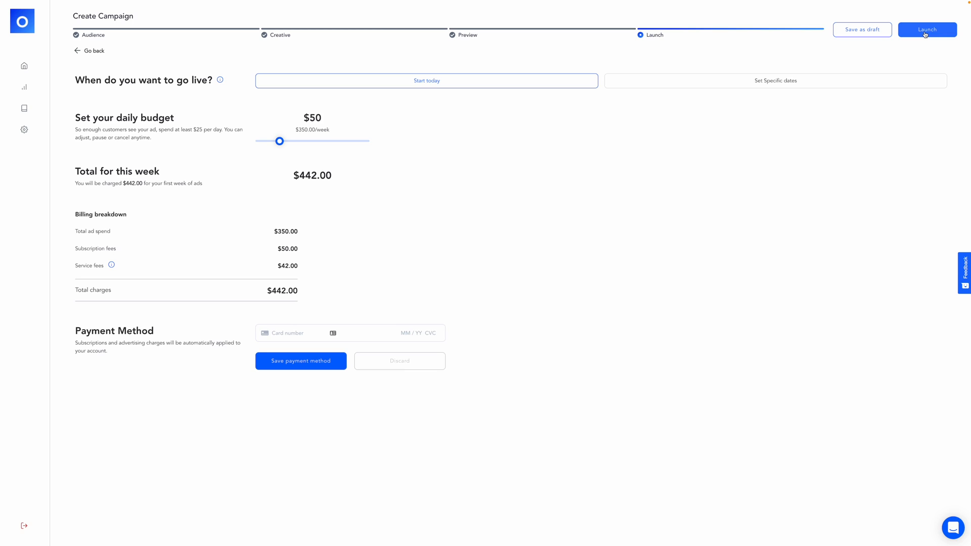
Launch the Brand Audit Consultation campaign and go to the dashboard.
left_click(926, 29)
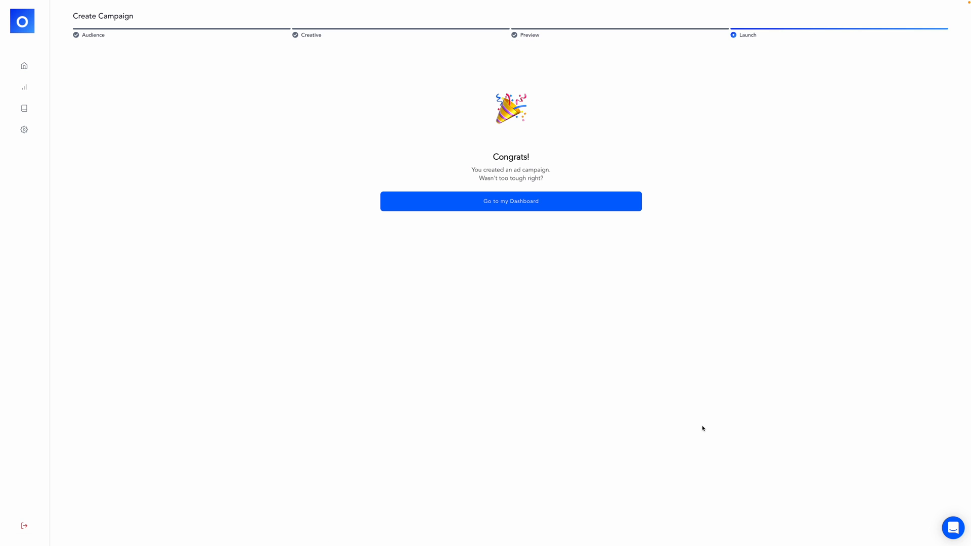
left_click(510, 200)
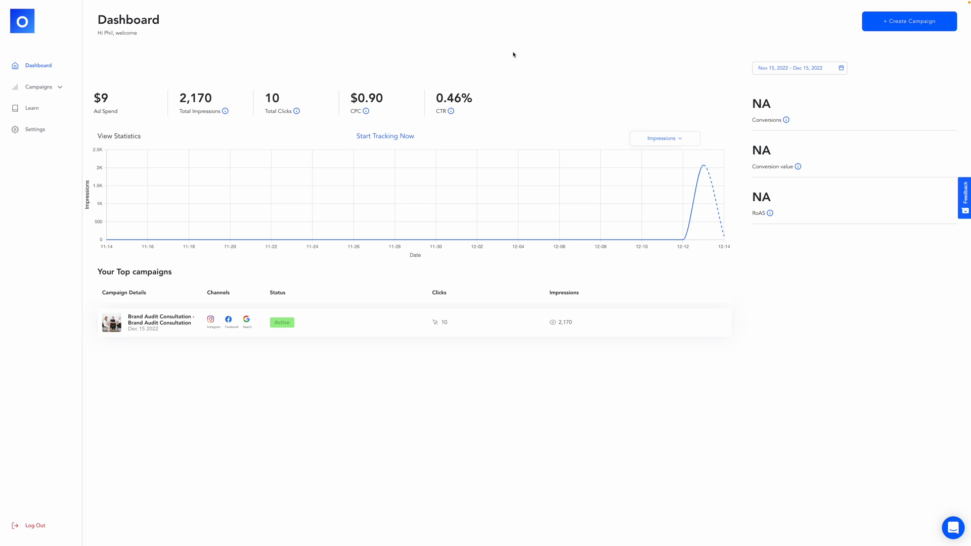
mouse_move(510, 61)
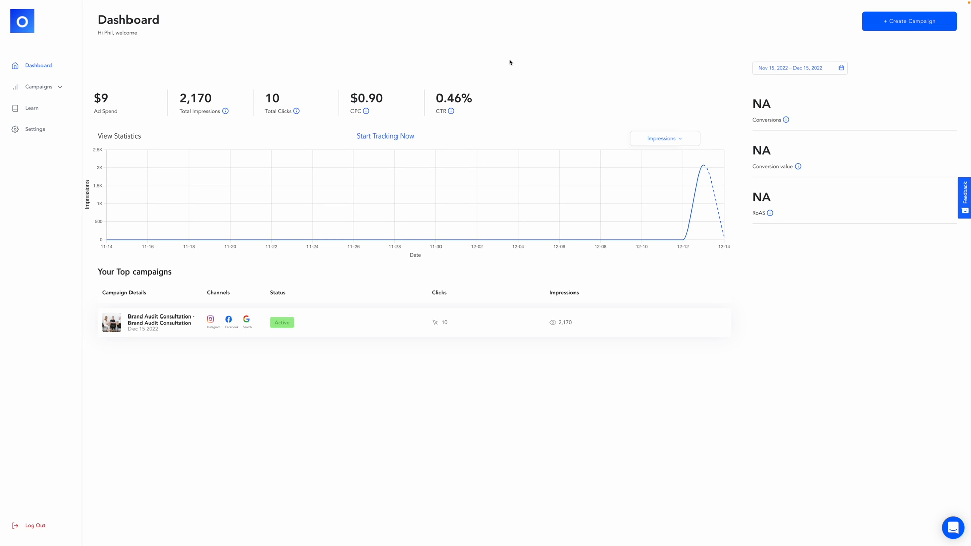
mouse_move(269, 117)
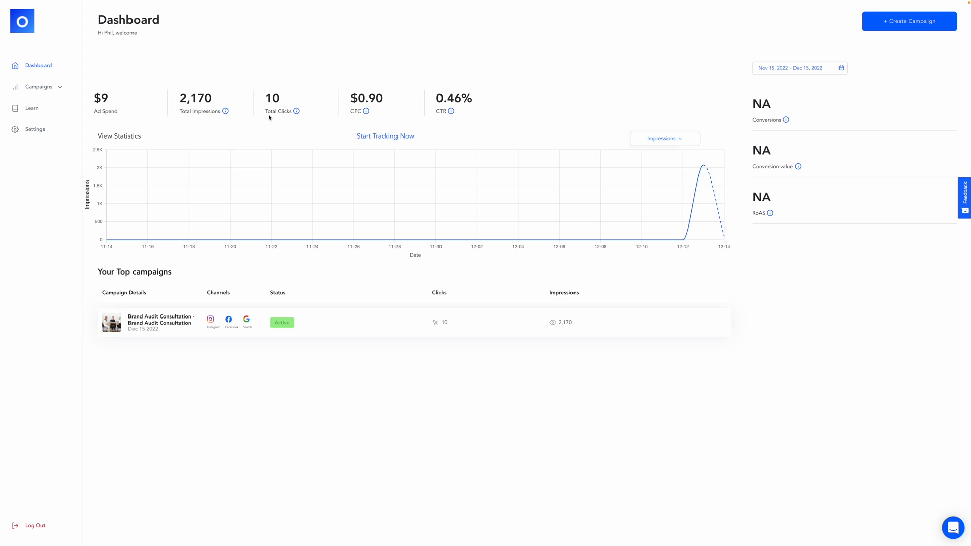
mouse_move(225, 111)
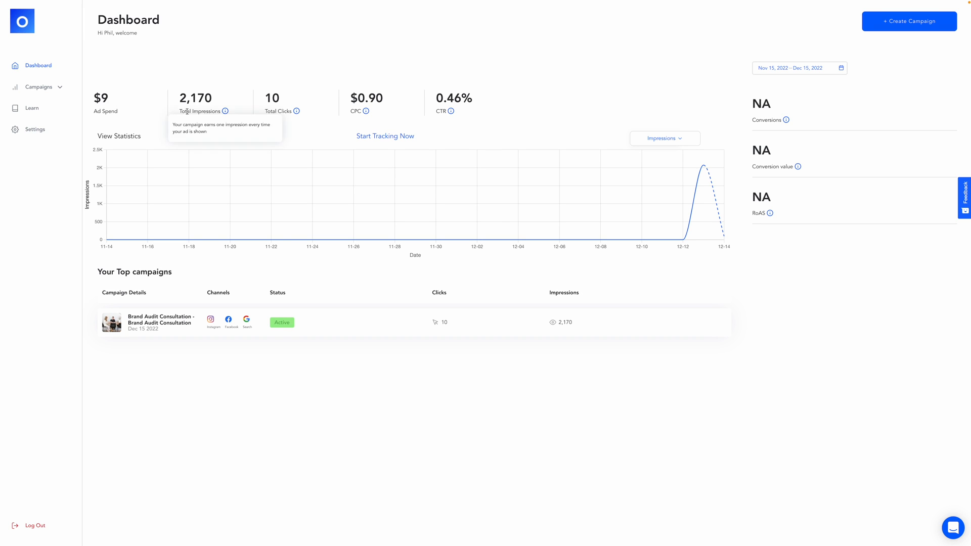
mouse_move(408, 65)
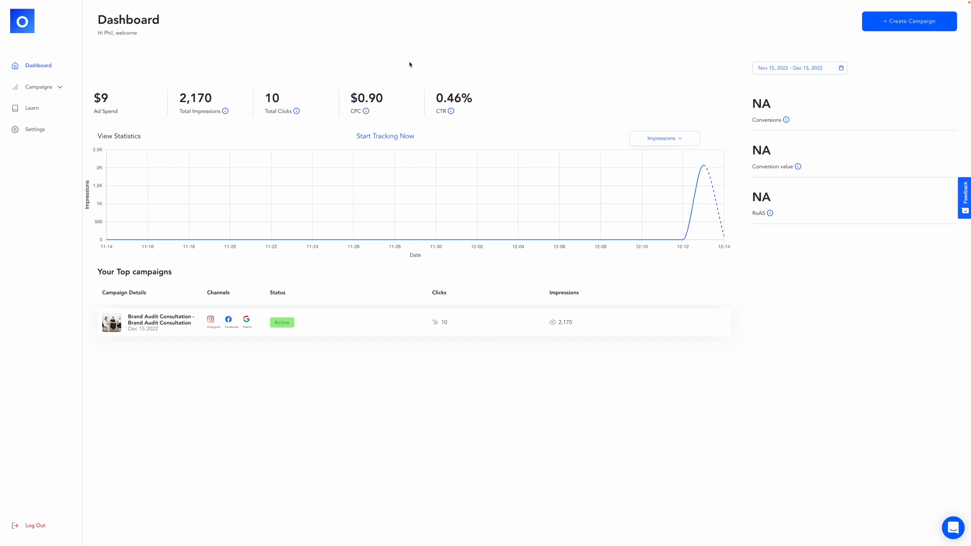
mouse_move(458, 125)
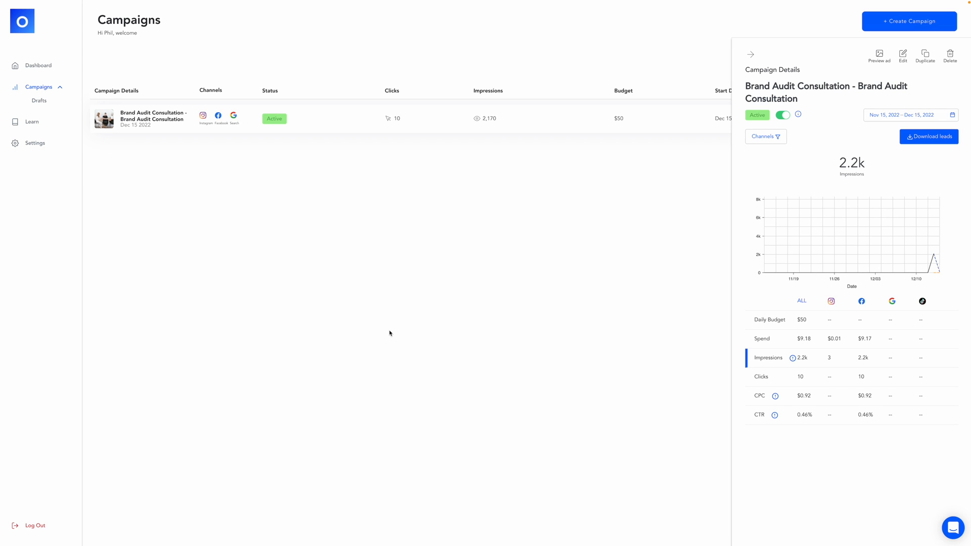
mouse_move(863, 362)
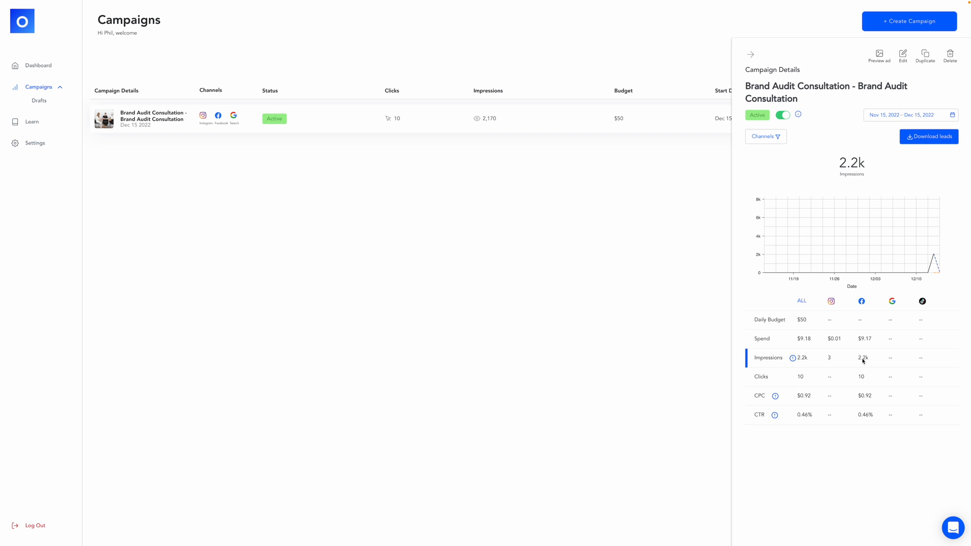
mouse_move(858, 327)
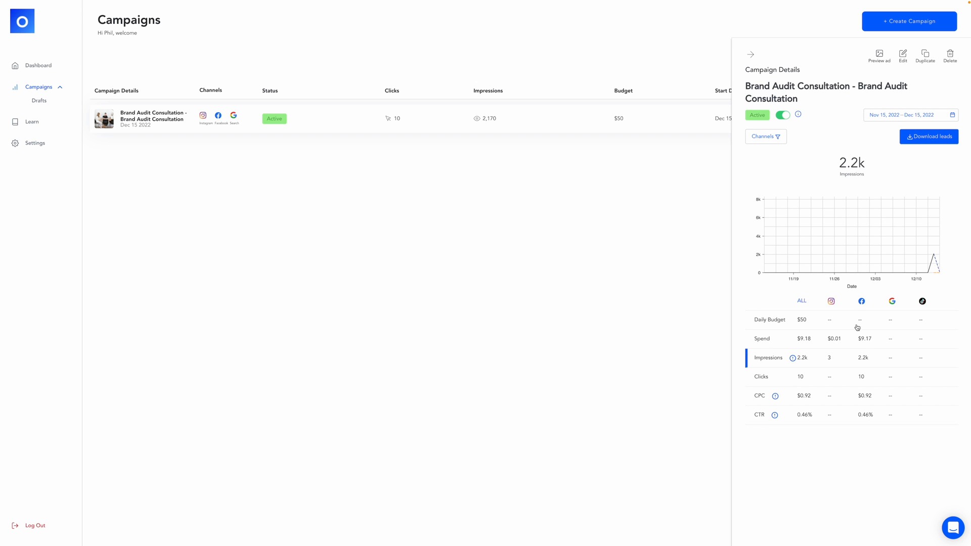
mouse_move(853, 331)
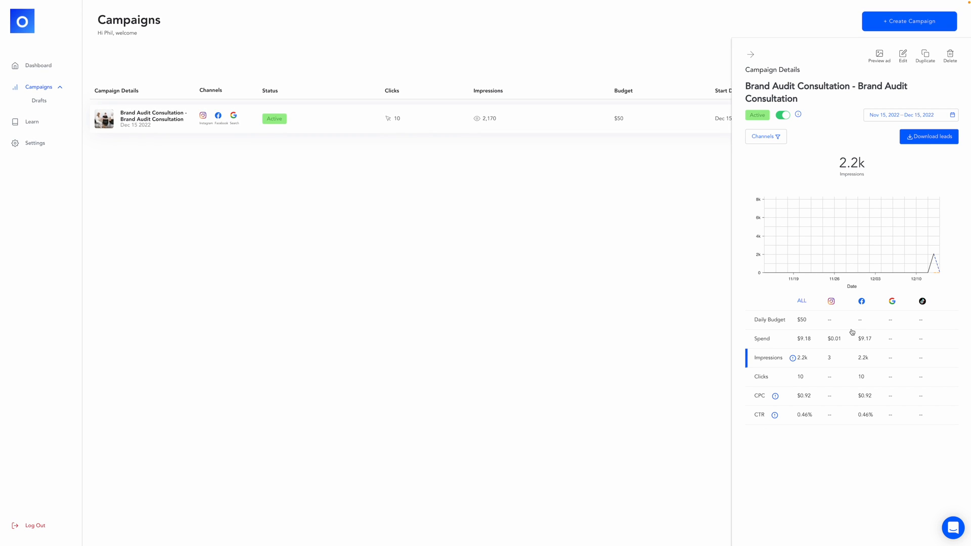
mouse_move(854, 301)
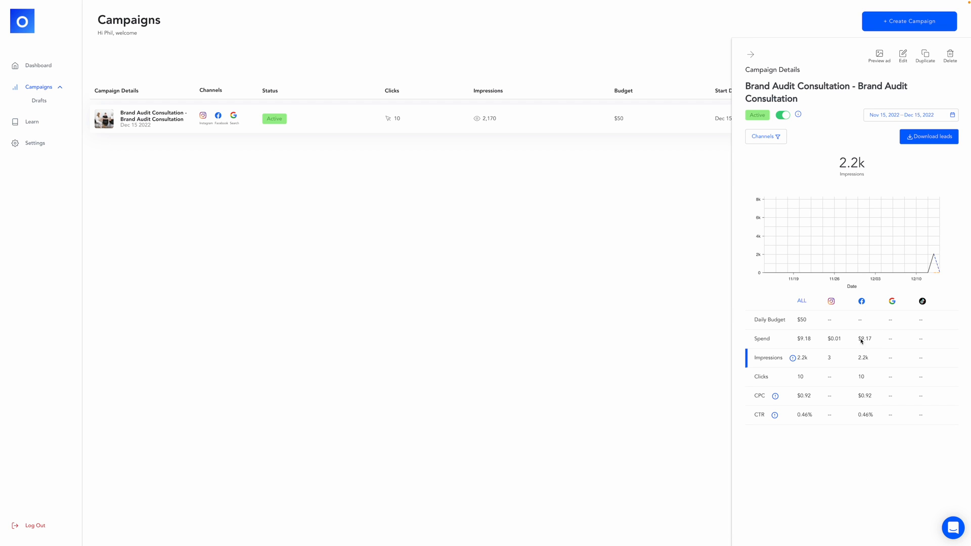
mouse_move(854, 393)
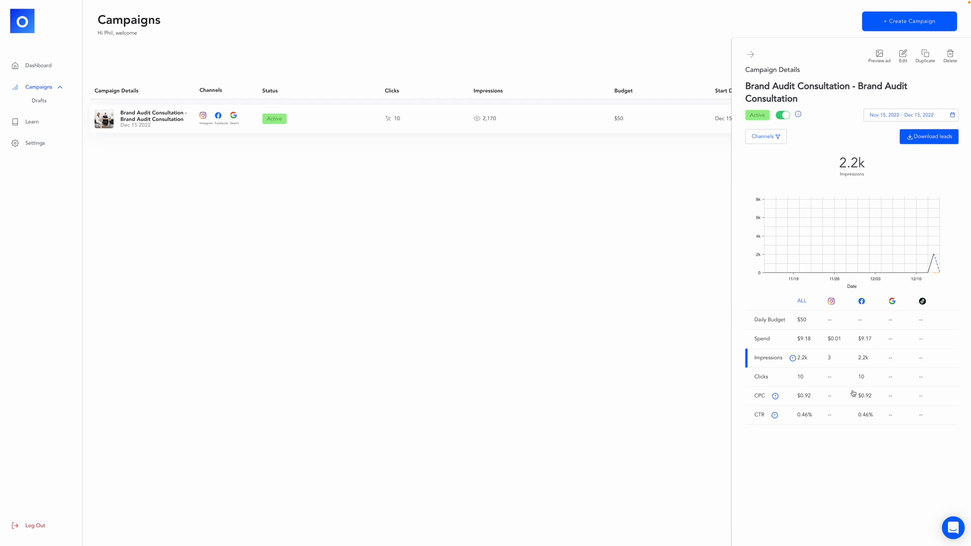